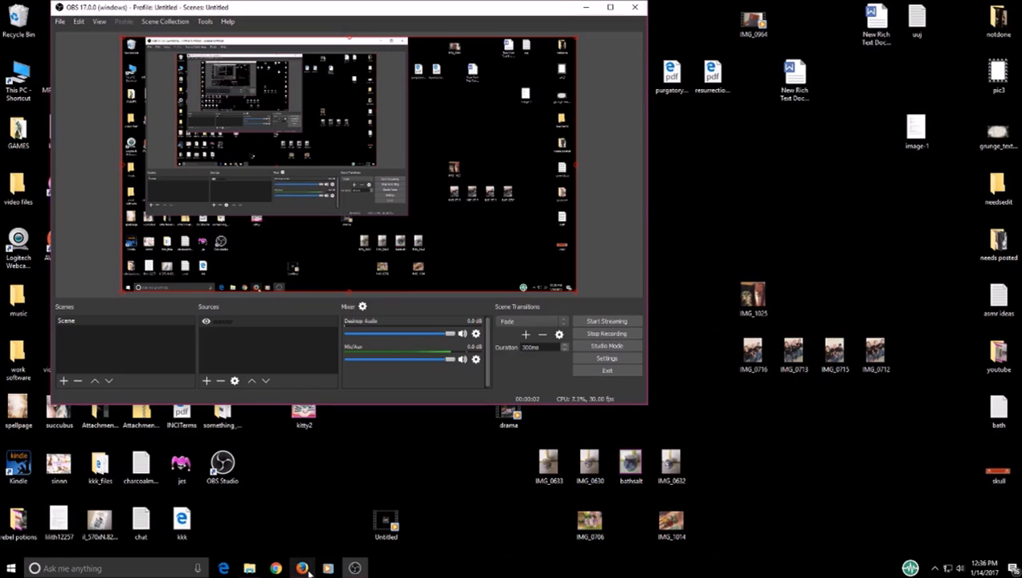
Minimize OBS Studio so the browser with dafont.com shows
click(274, 569)
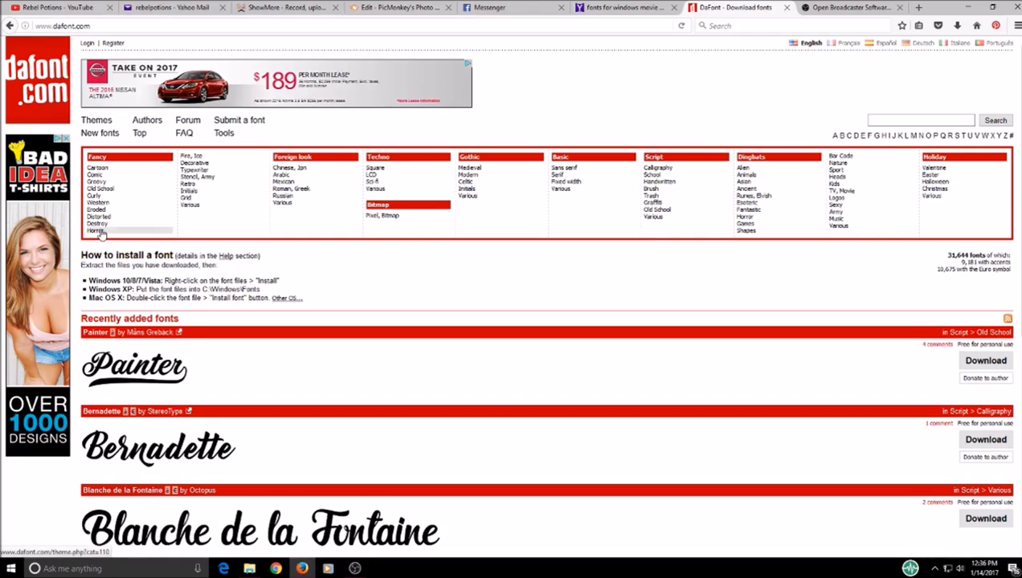
Show the Fancy > Horror font category and look through its first page
click(98, 232)
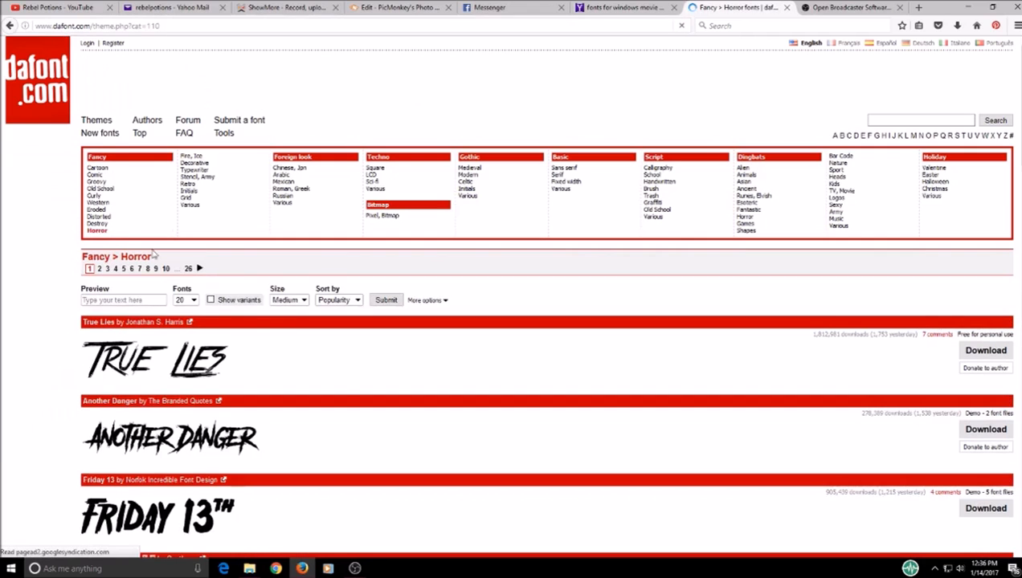
scroll(down, 3)
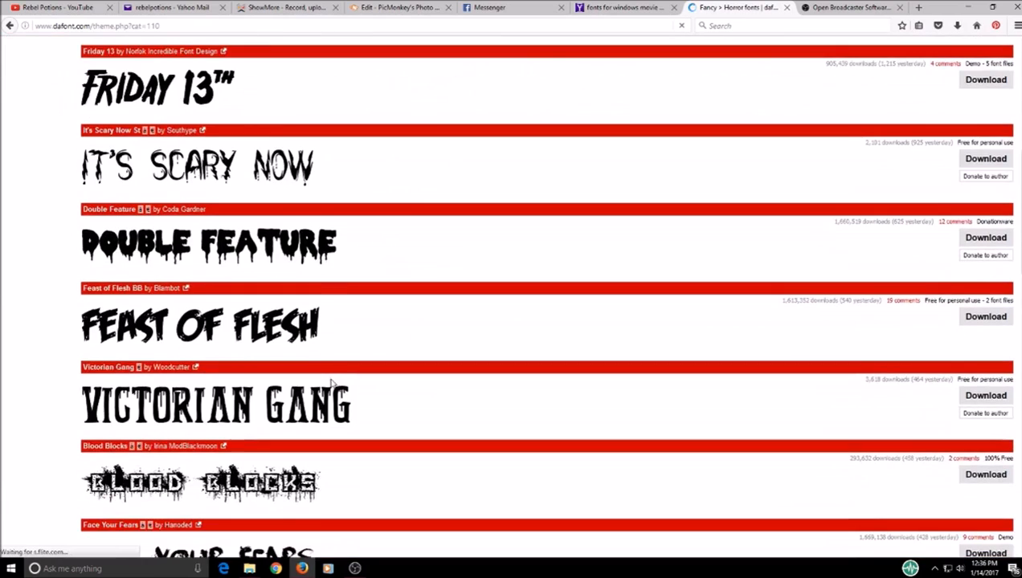
scroll(down, 3)
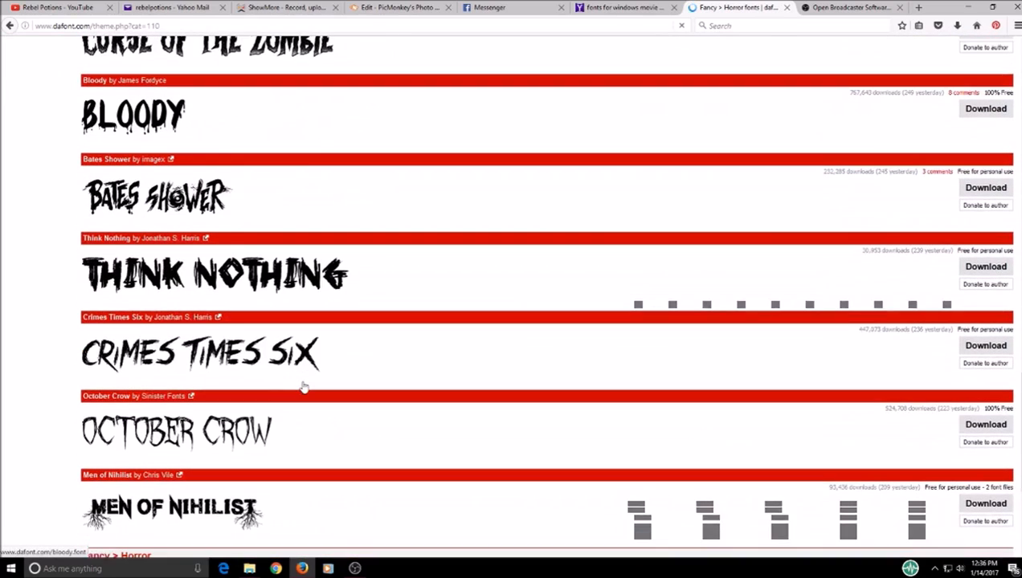
scroll(down, 3)
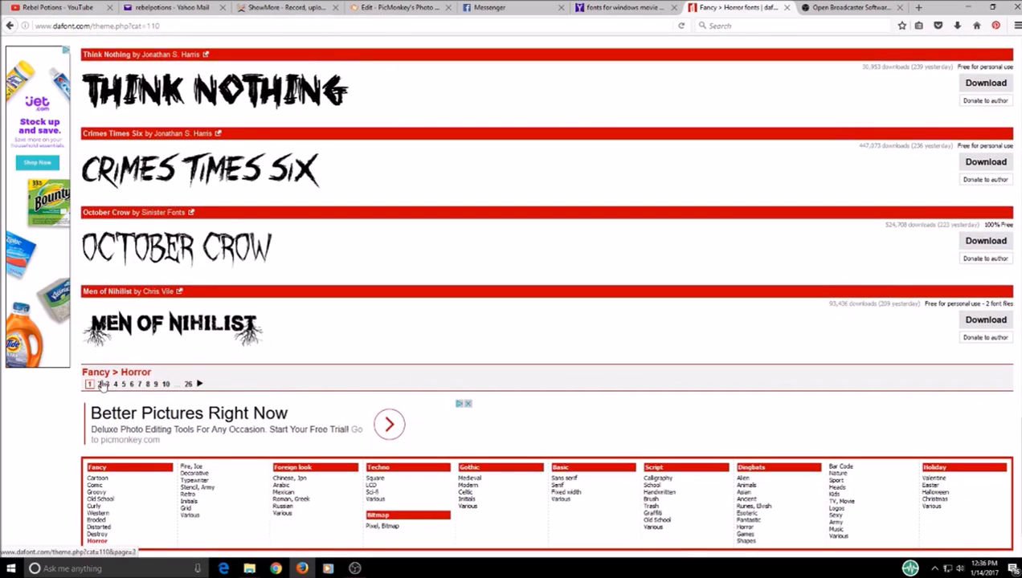
Browse page 2 of the Horror font listings to the bottom
click(106, 385)
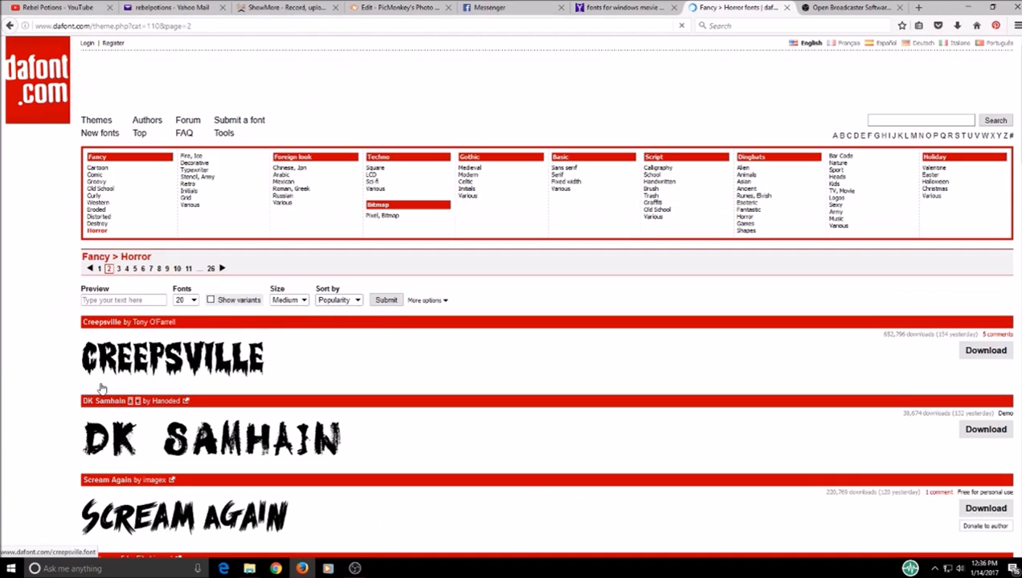
scroll(down, 3)
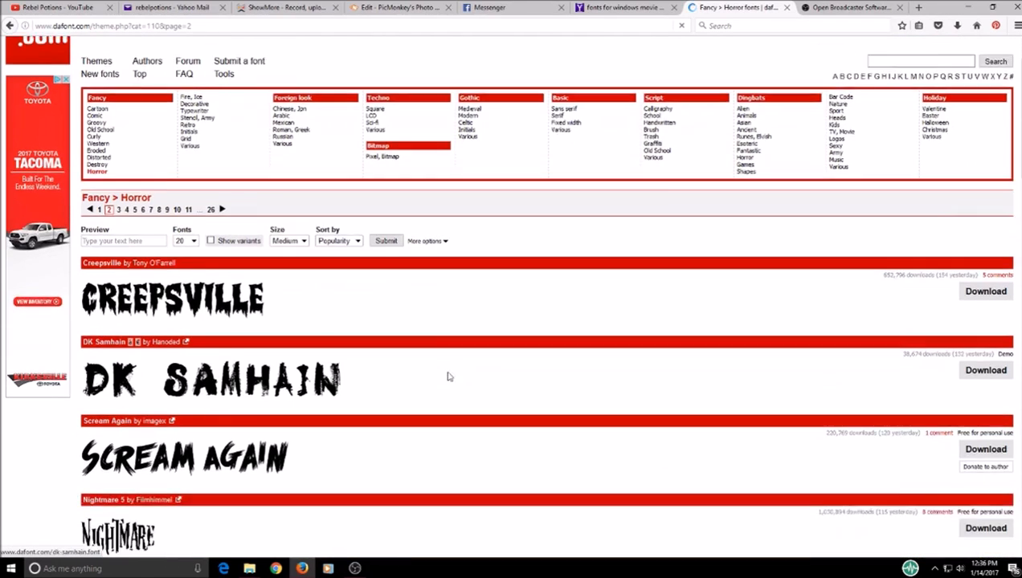
scroll(down, 3)
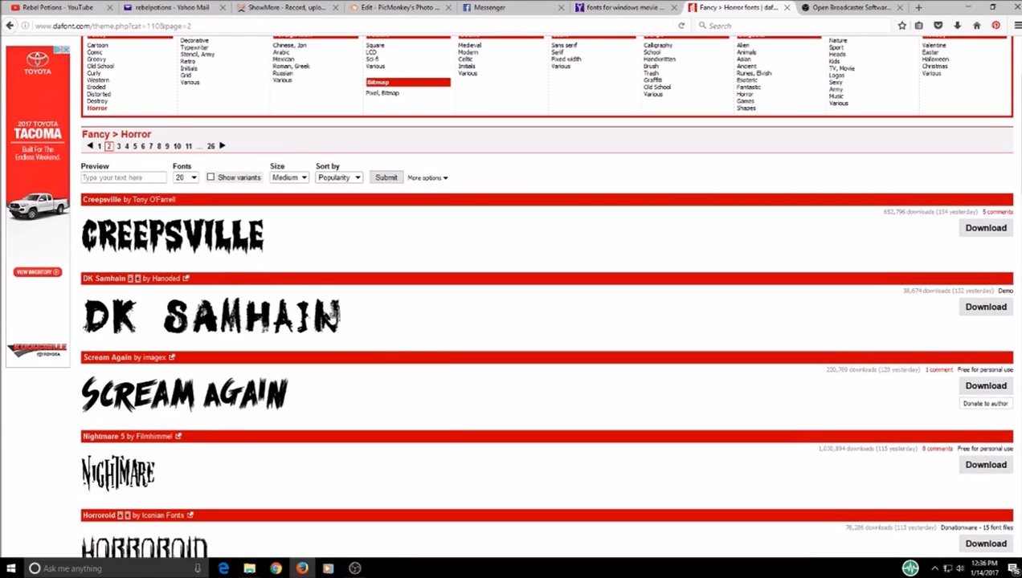
scroll(down, 3)
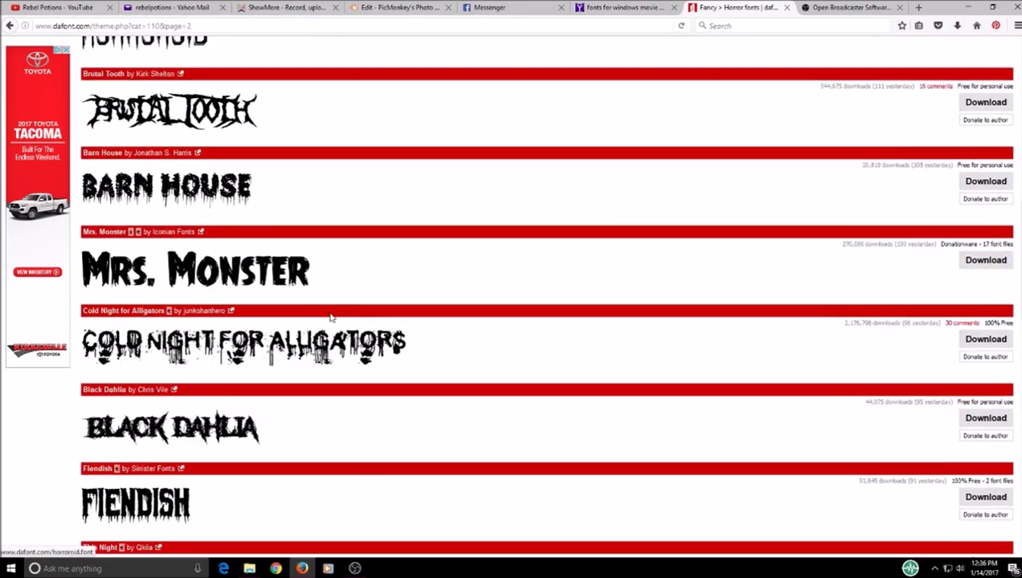
scroll(down, 3)
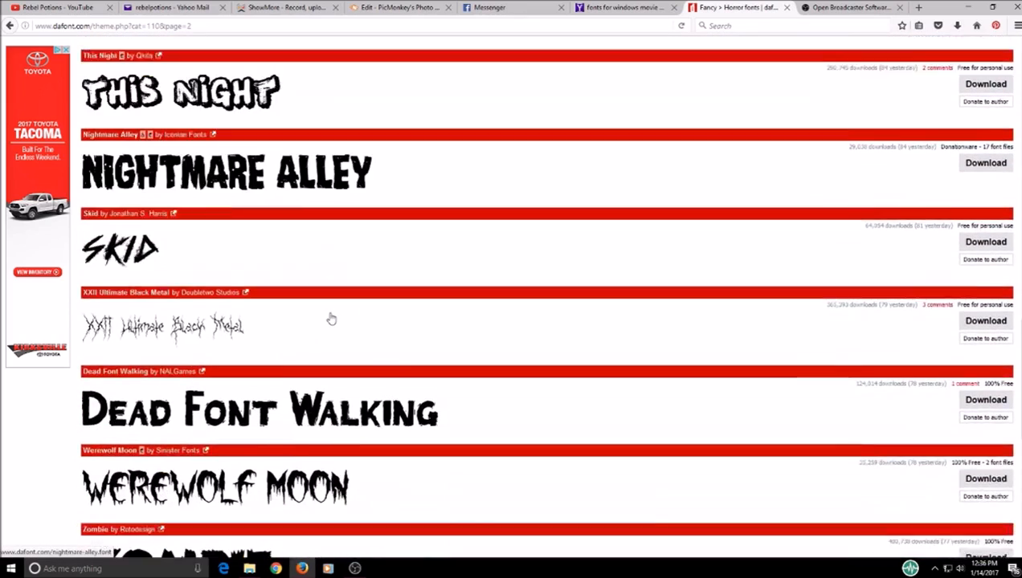
scroll(down, 3)
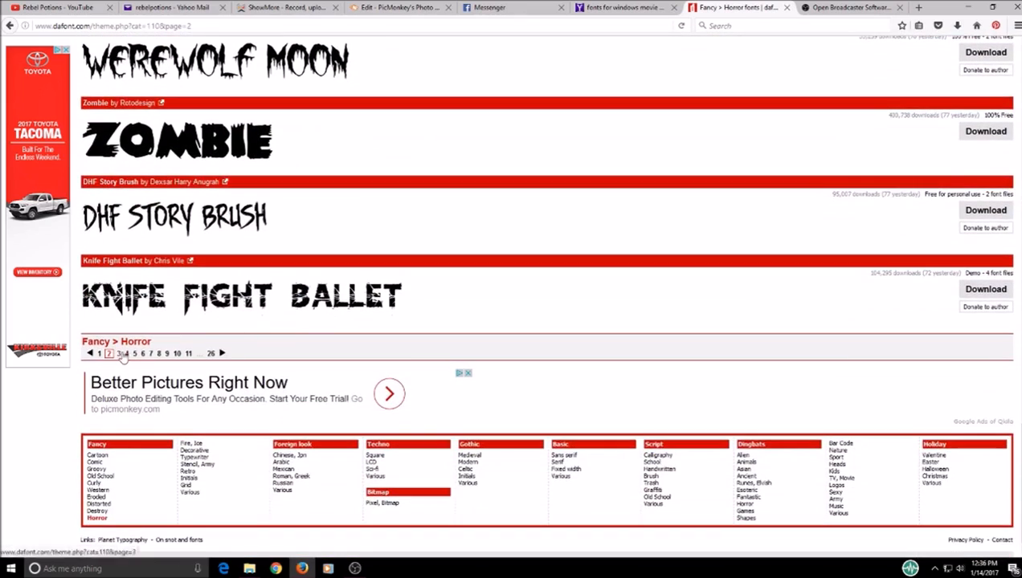
Browse page 3 of the Horror font listings to the bottom
click(119, 353)
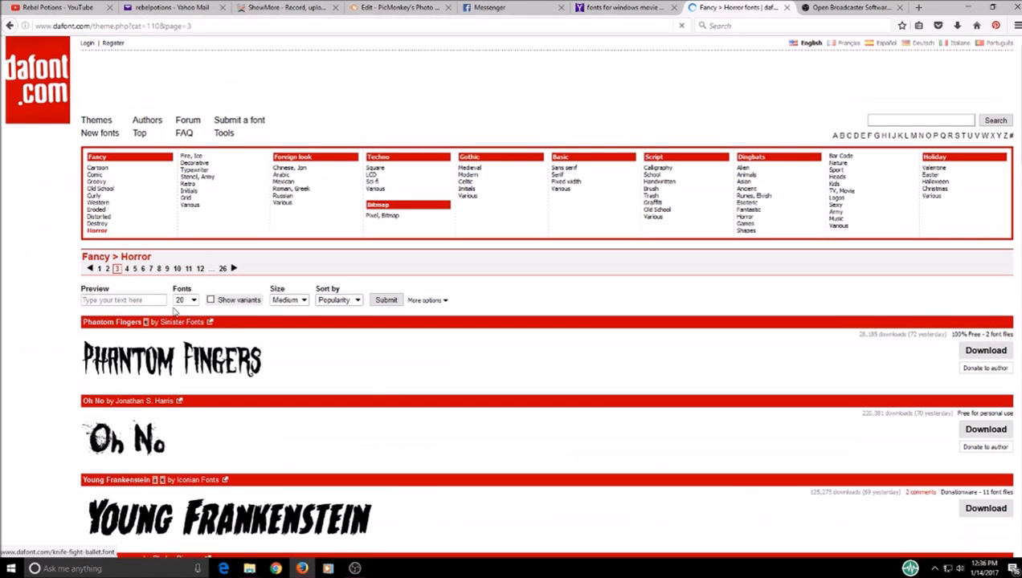
scroll(down, 3)
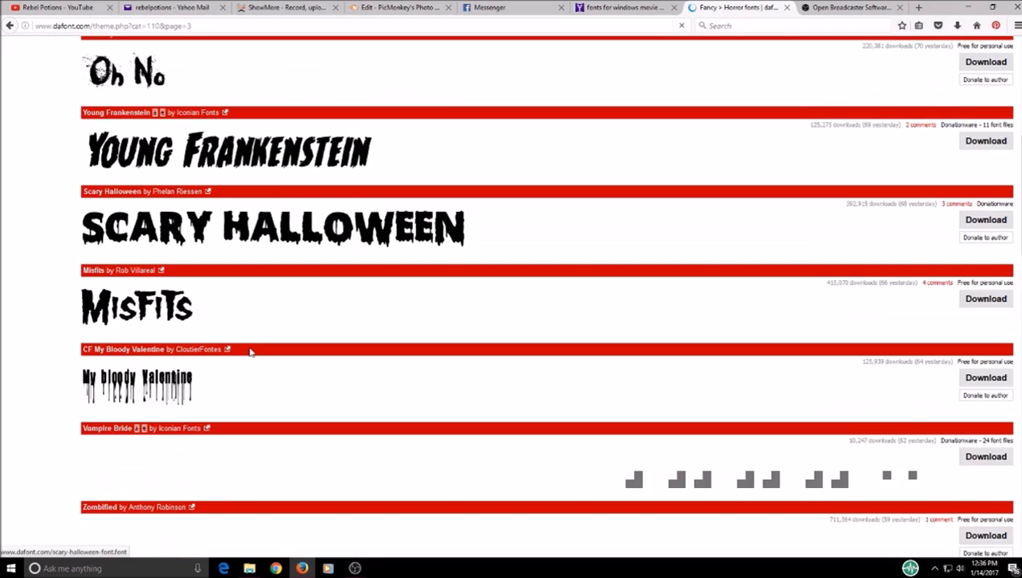
scroll(down, 3)
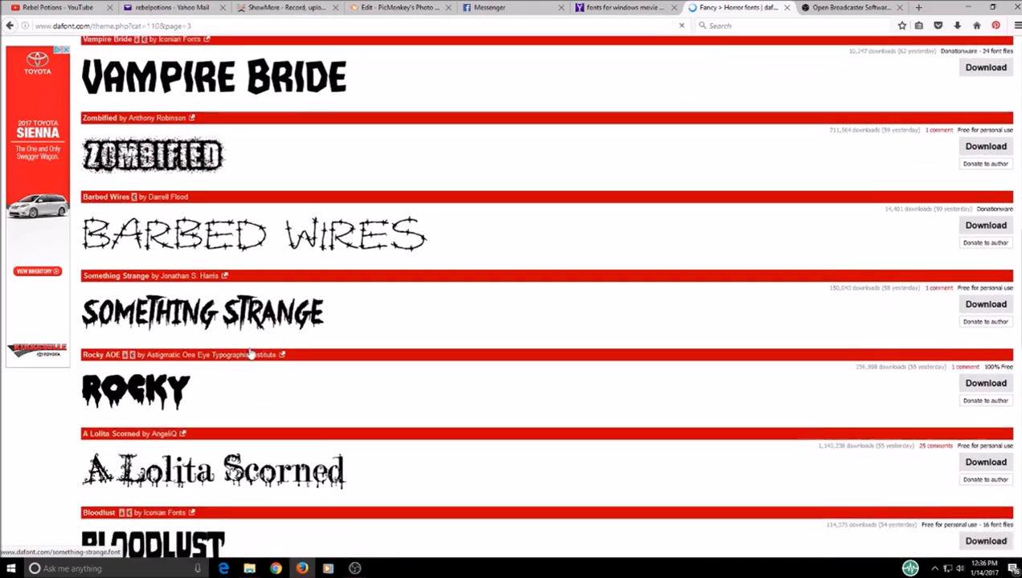
scroll(down, 3)
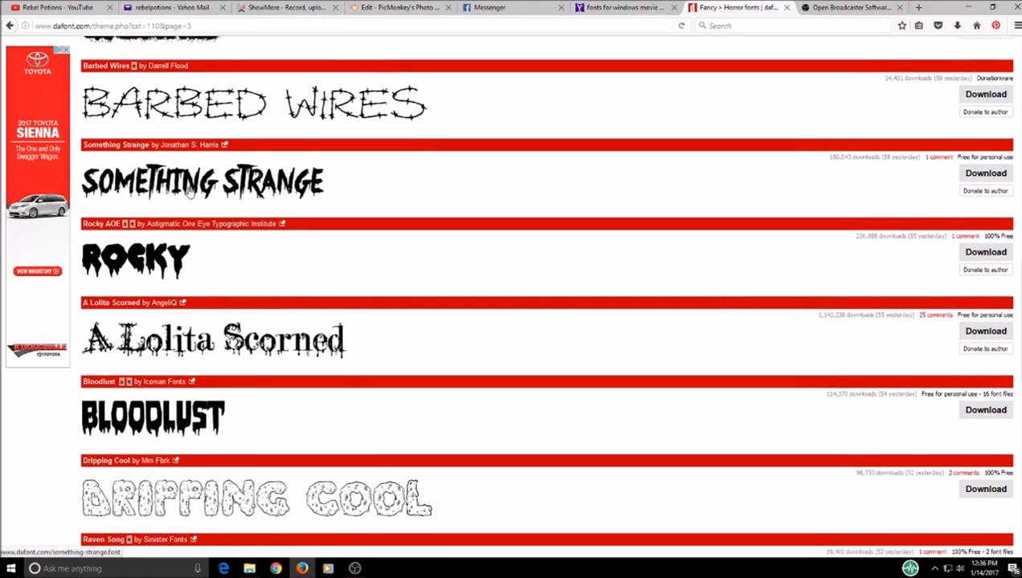
scroll(down, 3)
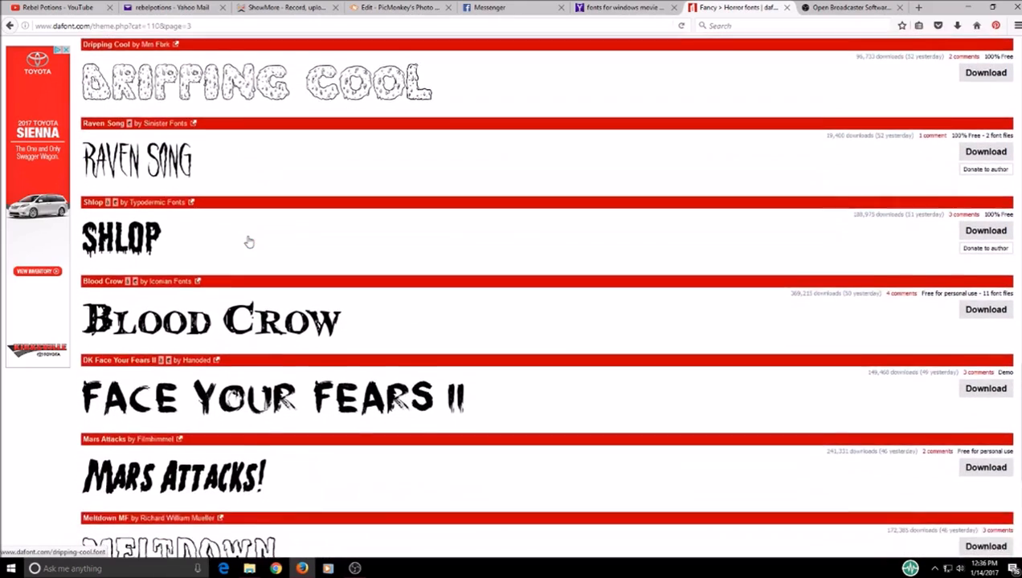
scroll(down, 3)
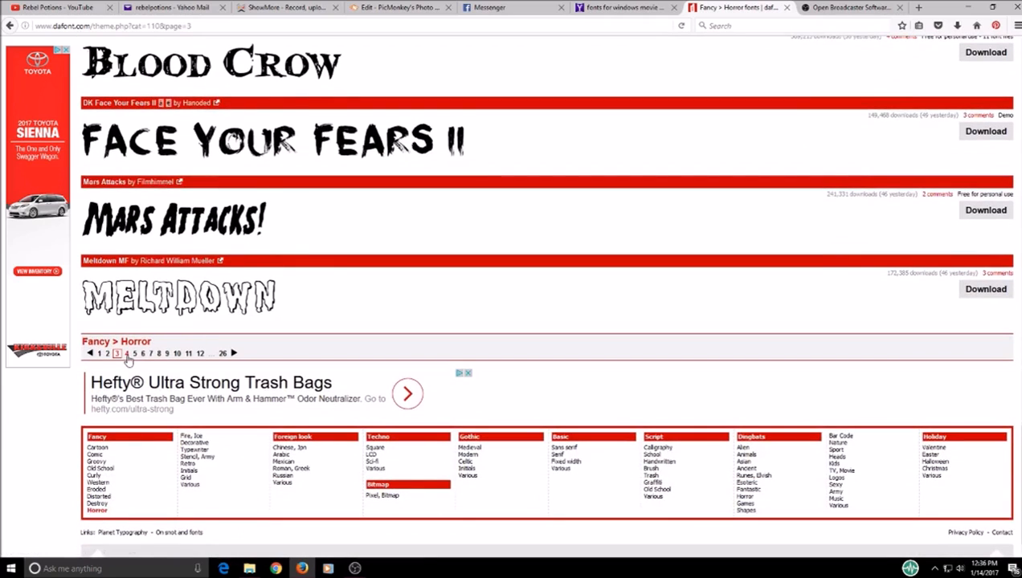
Browse page 4 of the Horror font listings down to the pagination links
click(126, 354)
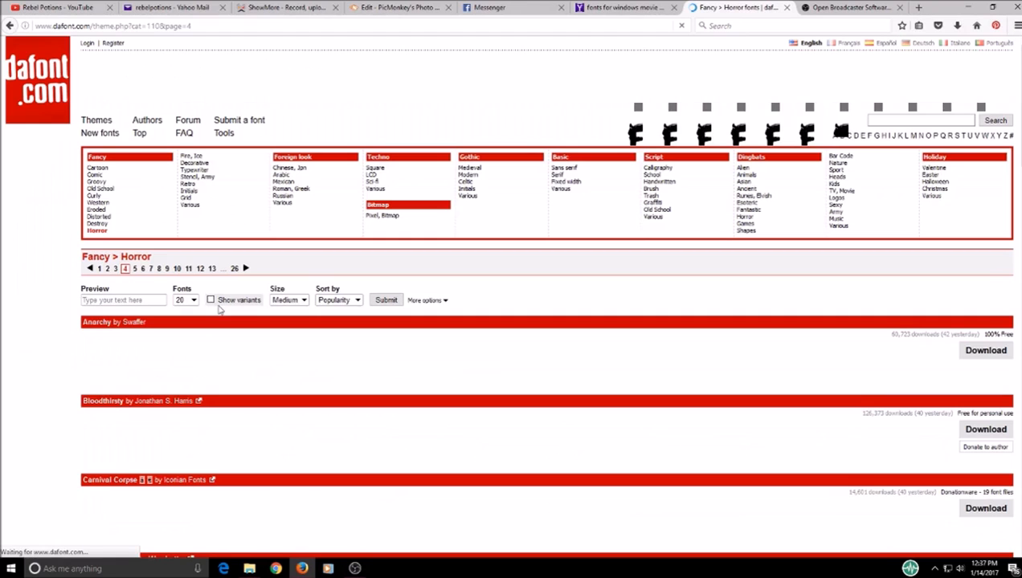
scroll(down, 3)
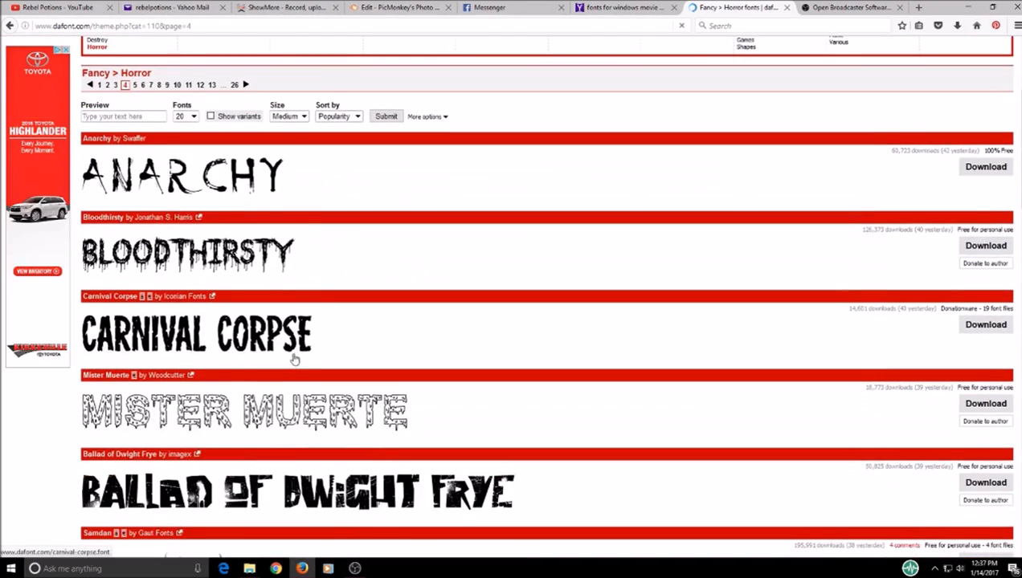
scroll(down, 3)
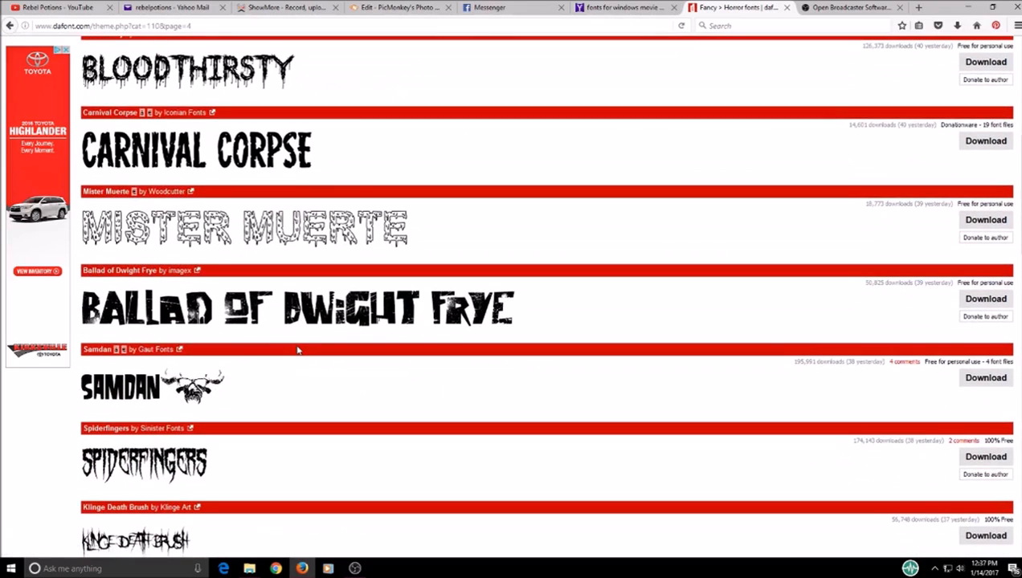
scroll(down, 3)
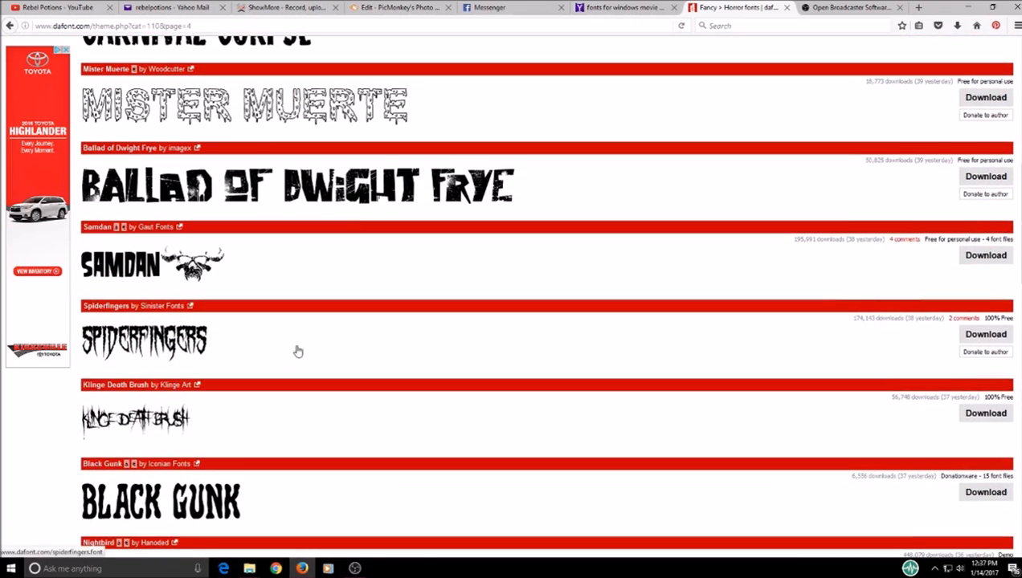
scroll(down, 3)
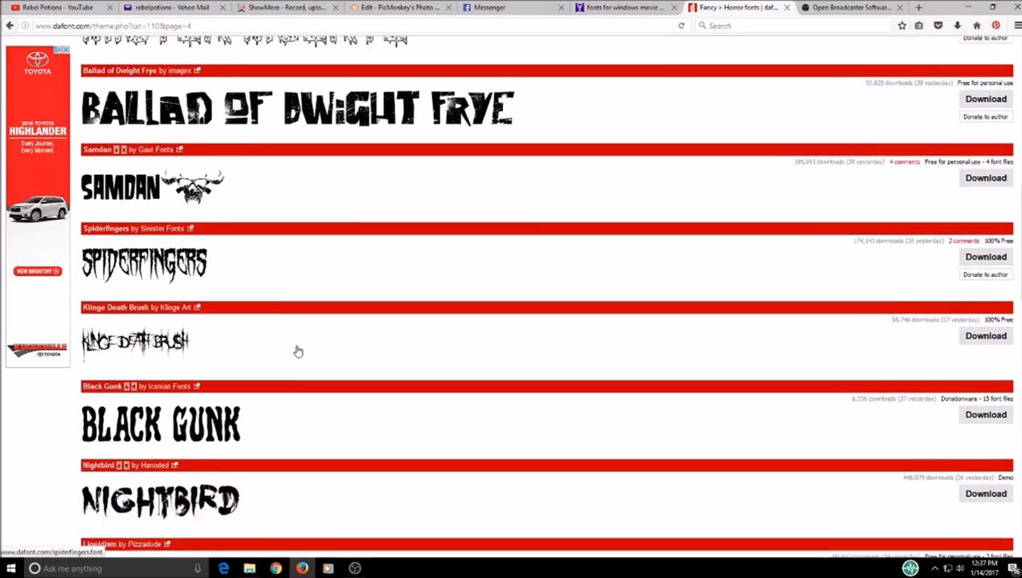
scroll(down, 3)
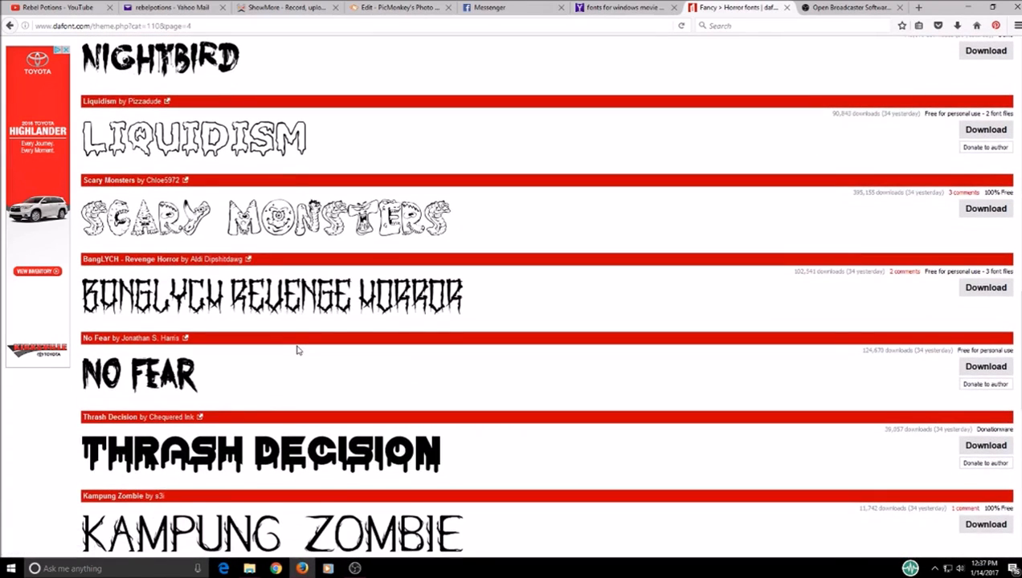
scroll(down, 3)
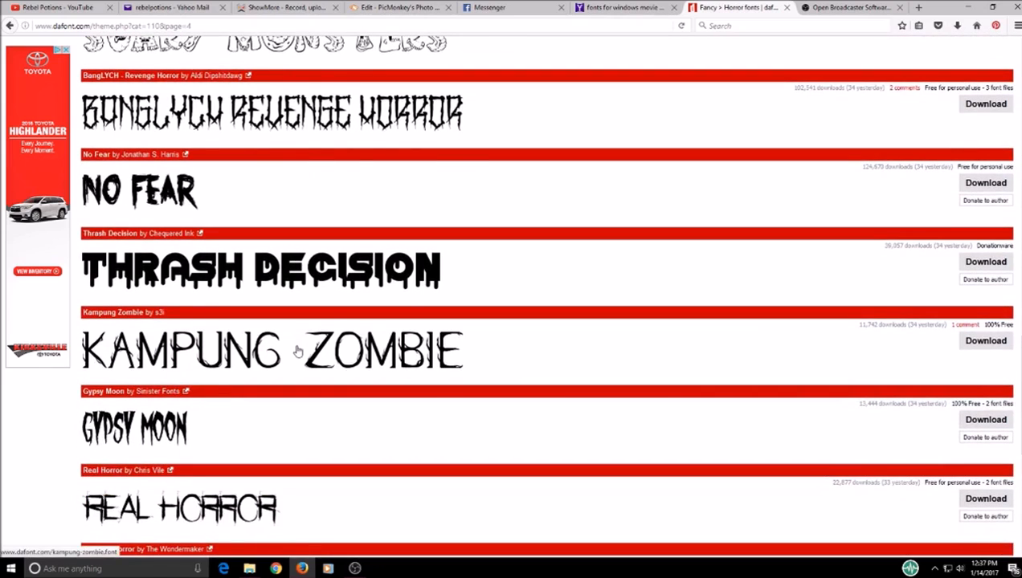
scroll(down, 3)
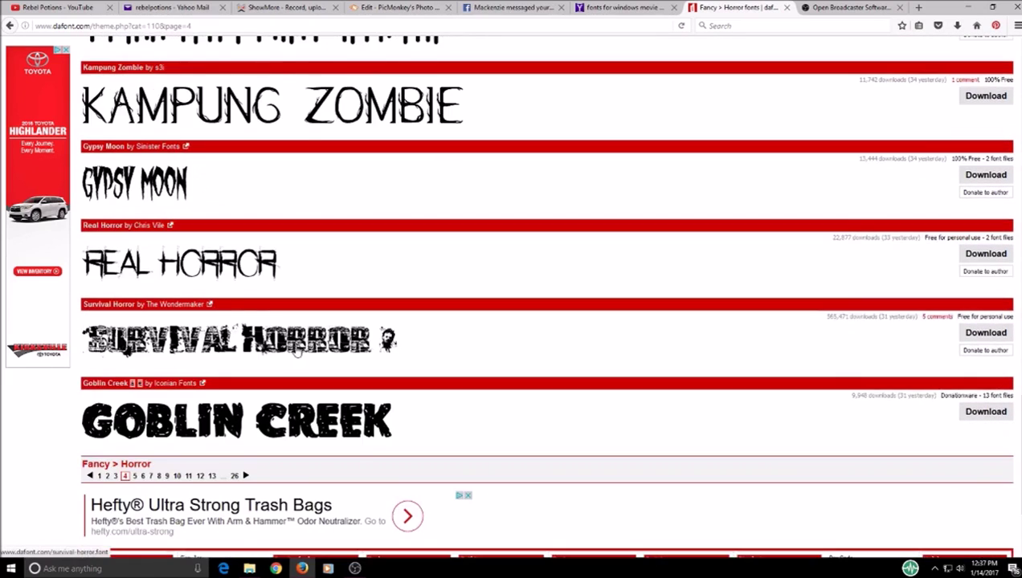
scroll(down, 3)
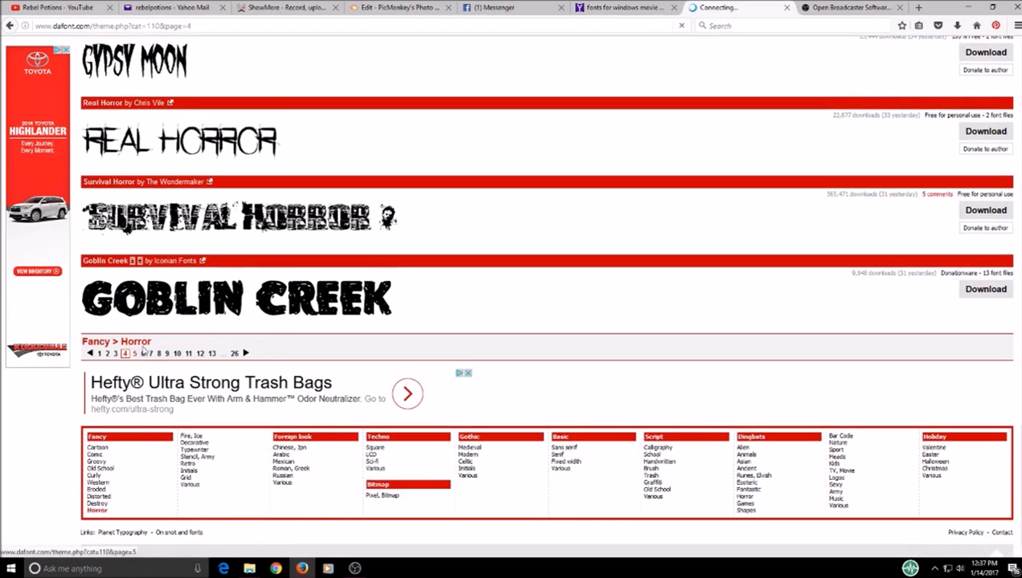
Browse page 5 of the Horror font listings to the bottom
click(135, 353)
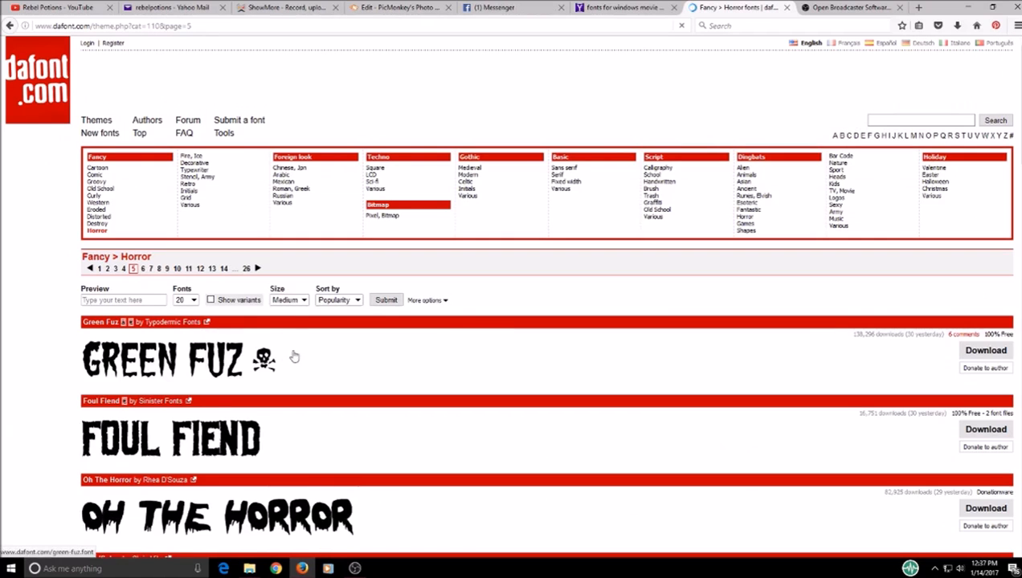
scroll(down, 3)
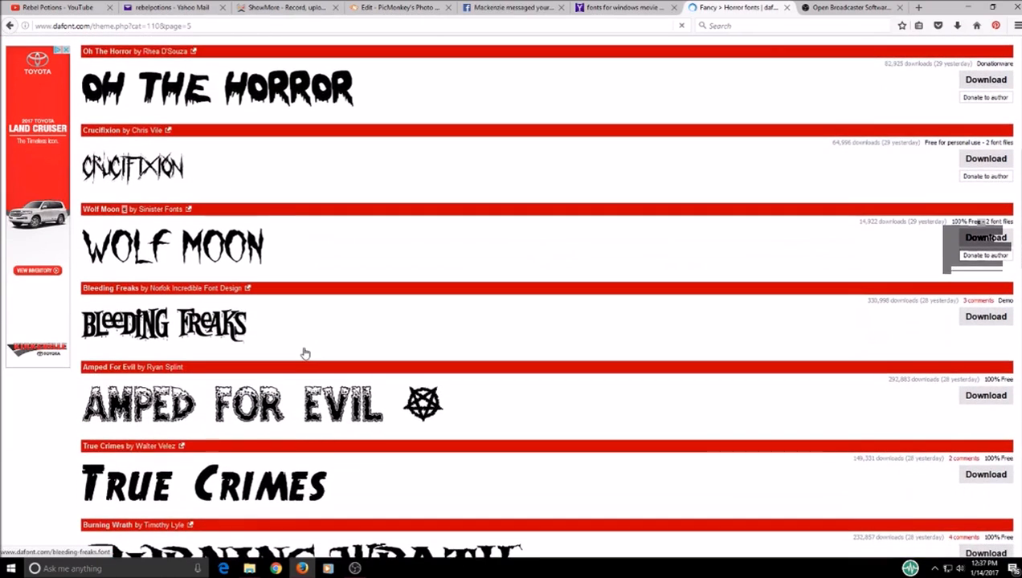
scroll(down, 3)
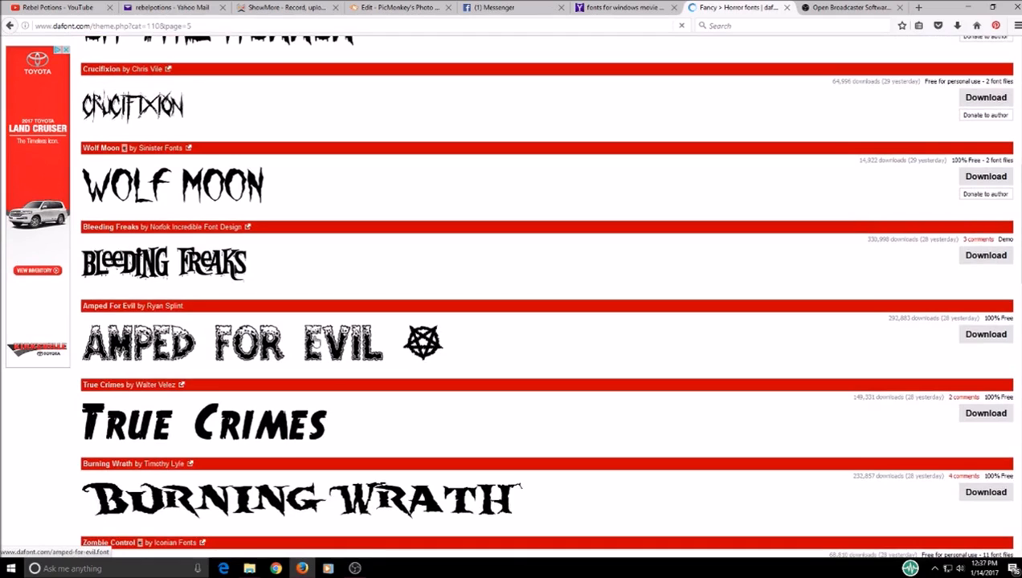
scroll(down, 3)
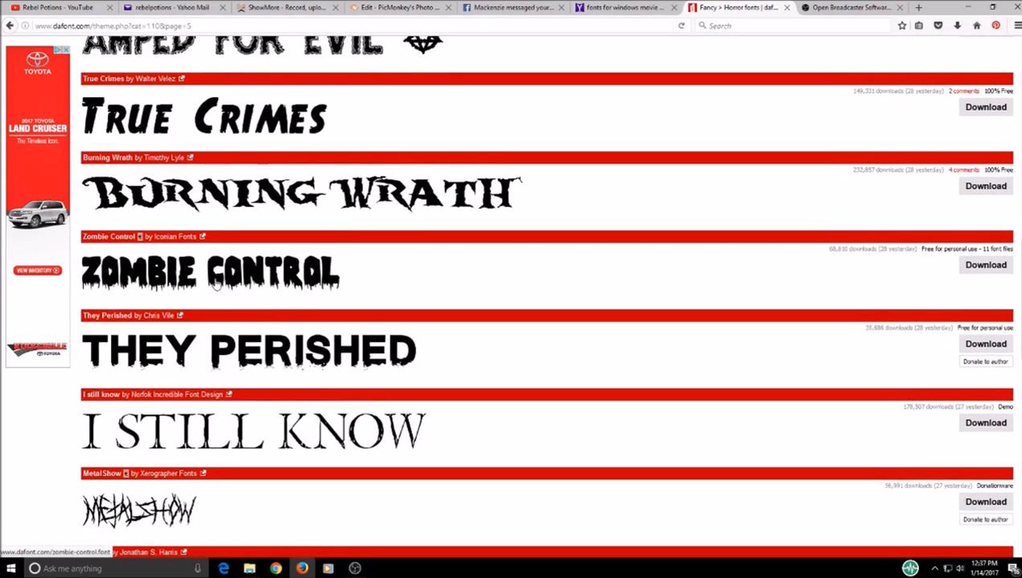
scroll(down, 3)
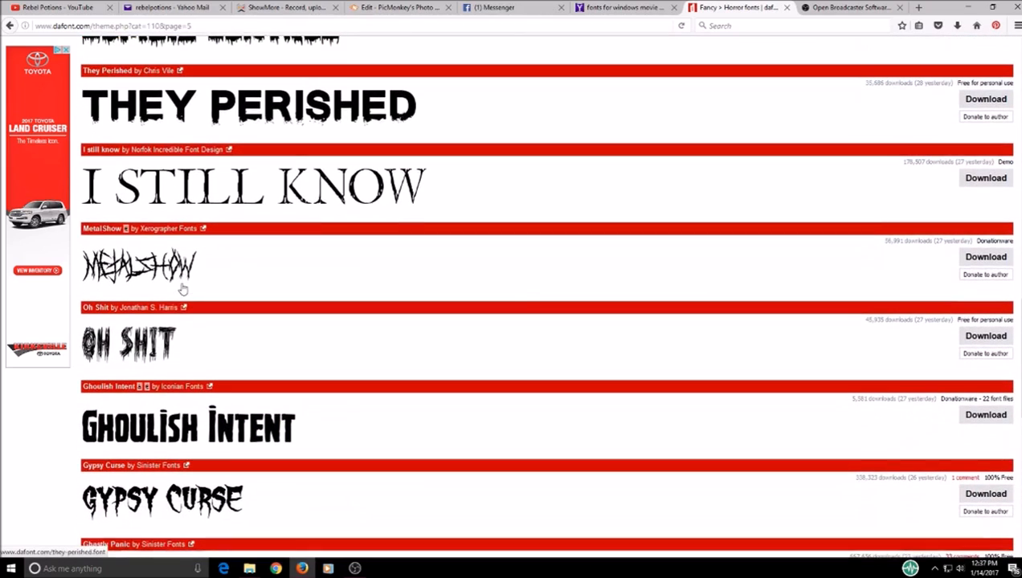
mouse_move(161, 354)
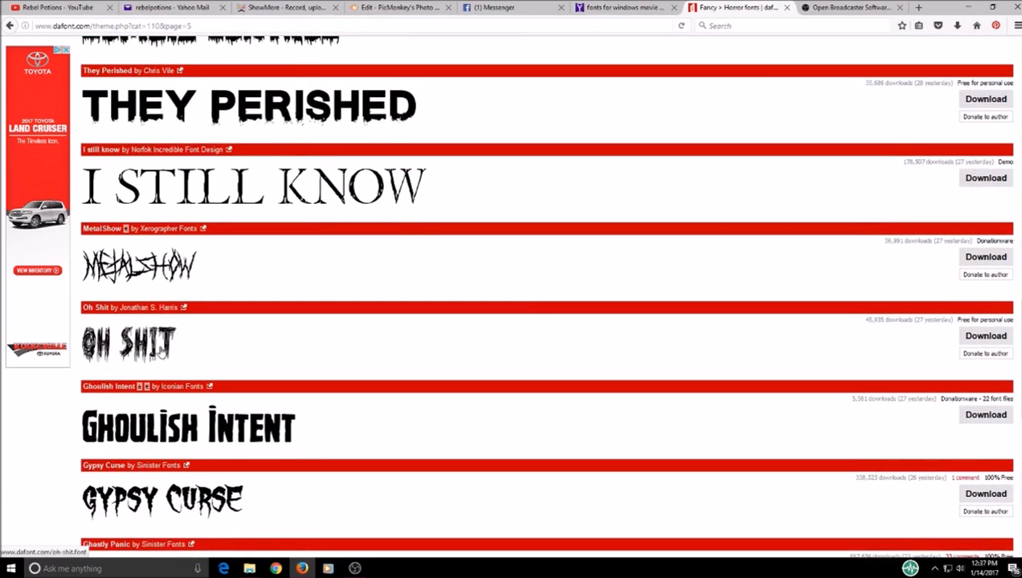
scroll(down, 3)
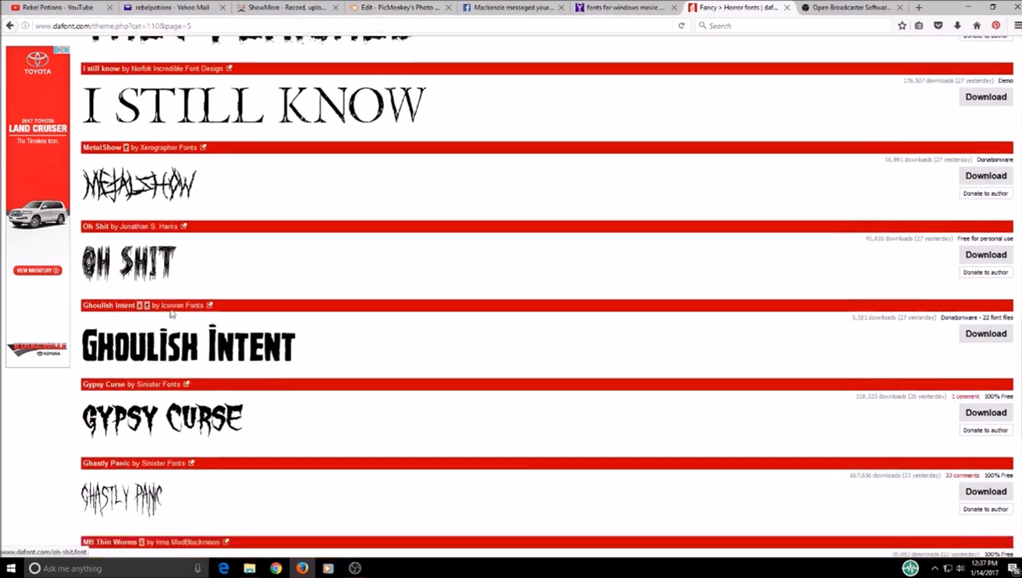
scroll(down, 3)
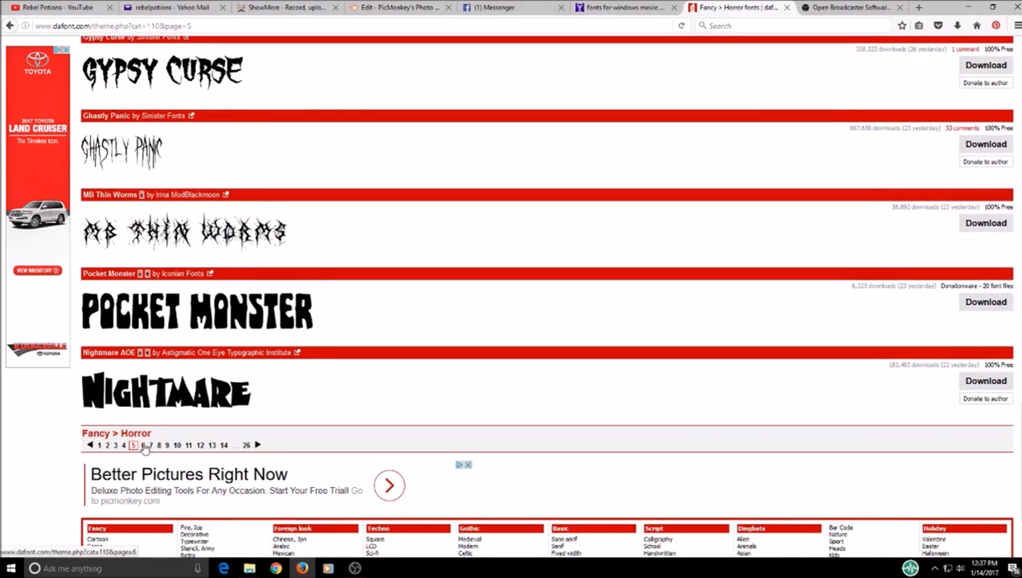
Browse page 6 of the Horror listings until the Exquisite Corpse font is in view
click(142, 446)
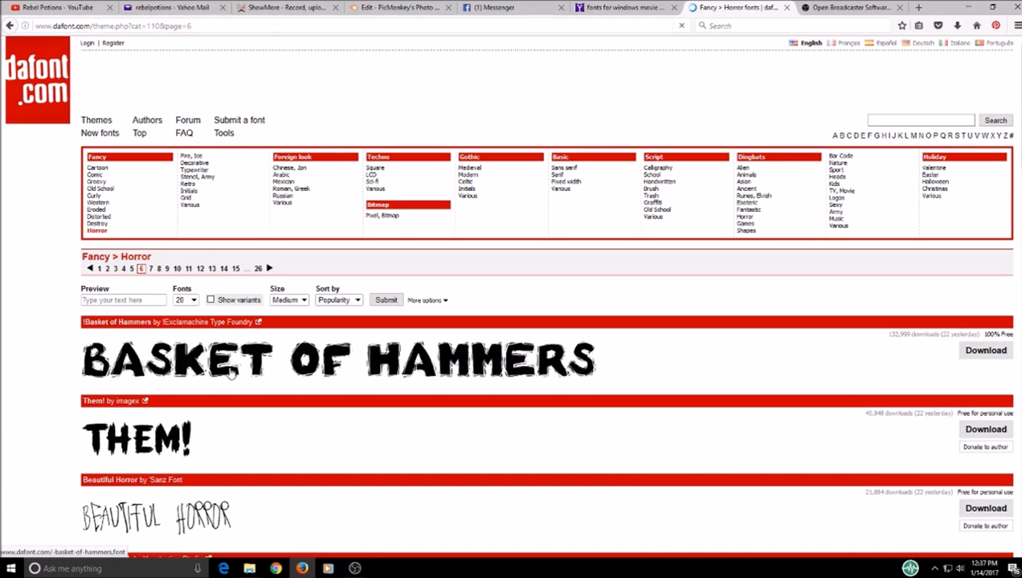
scroll(down, 3)
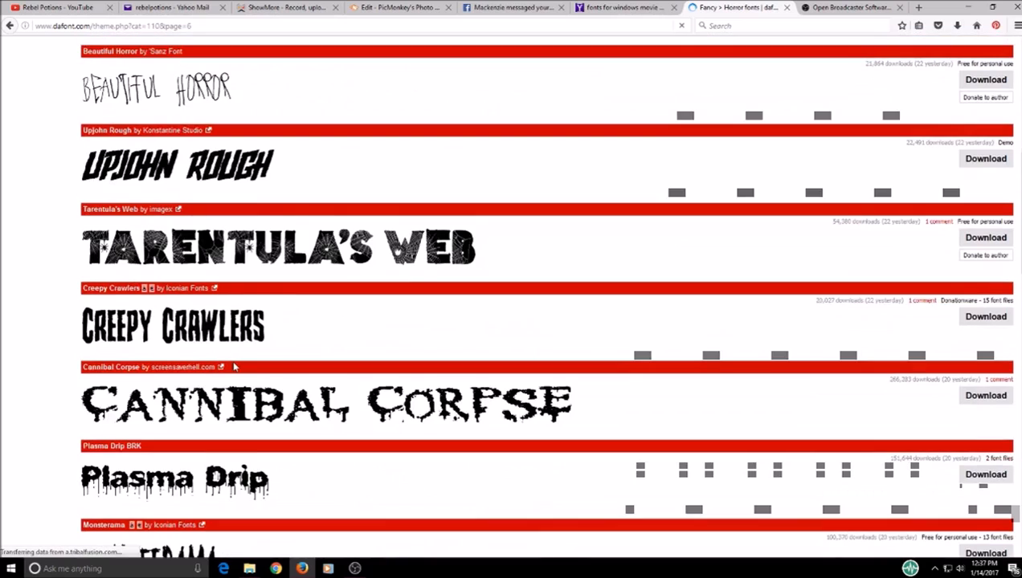
scroll(down, 3)
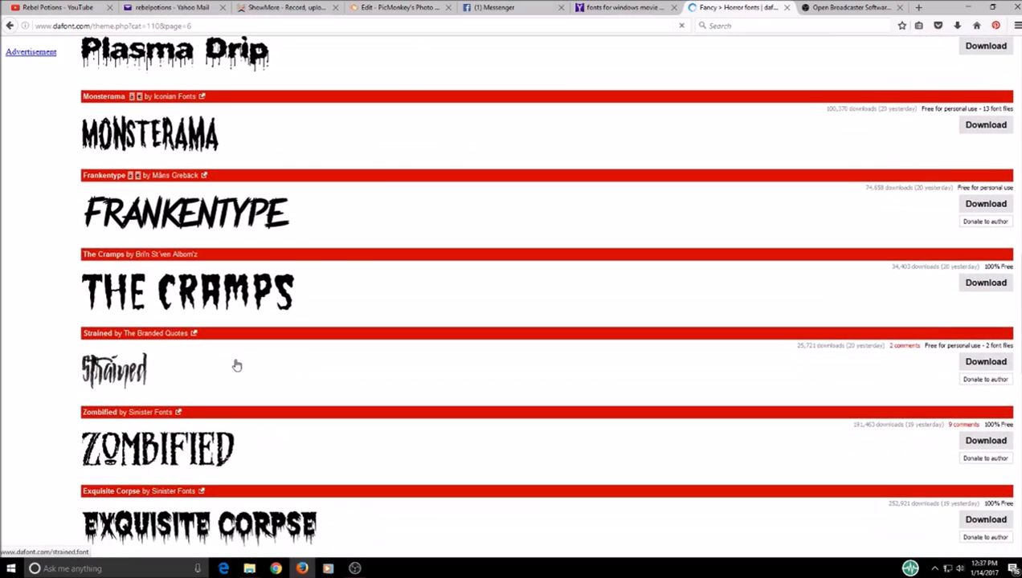
scroll(down, 3)
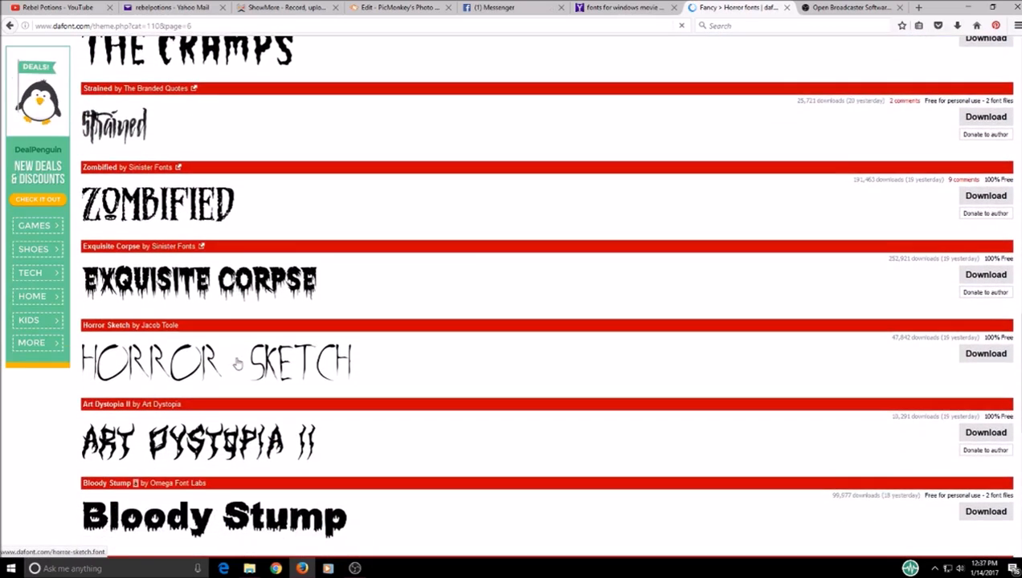
scroll(down, 3)
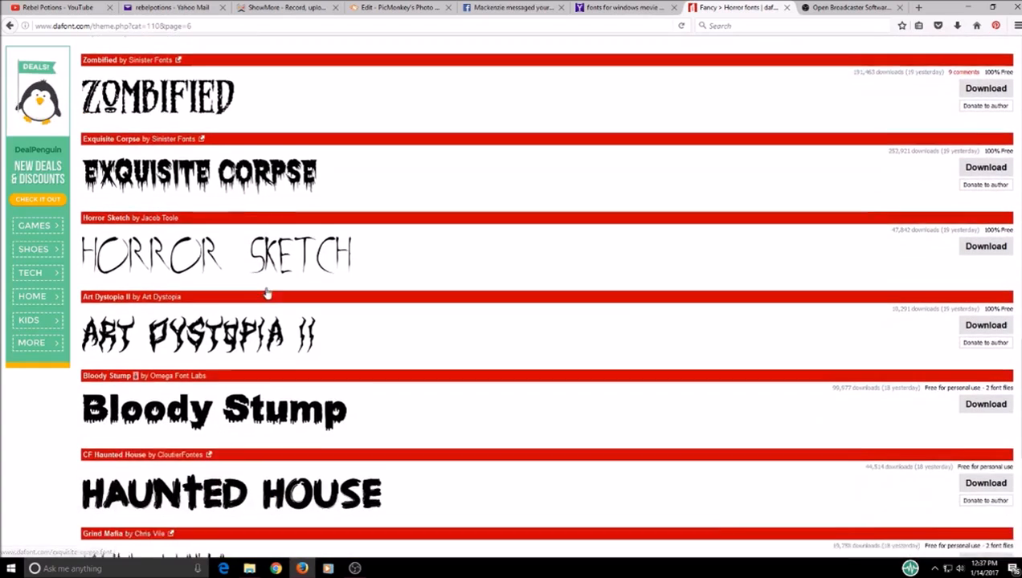
scroll(down, 3)
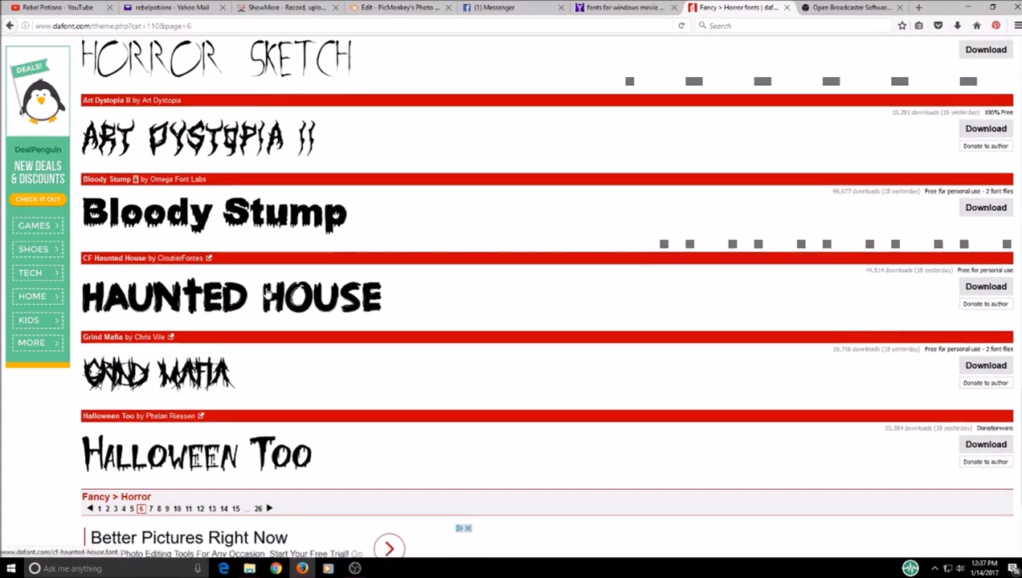
scroll(up, 3)
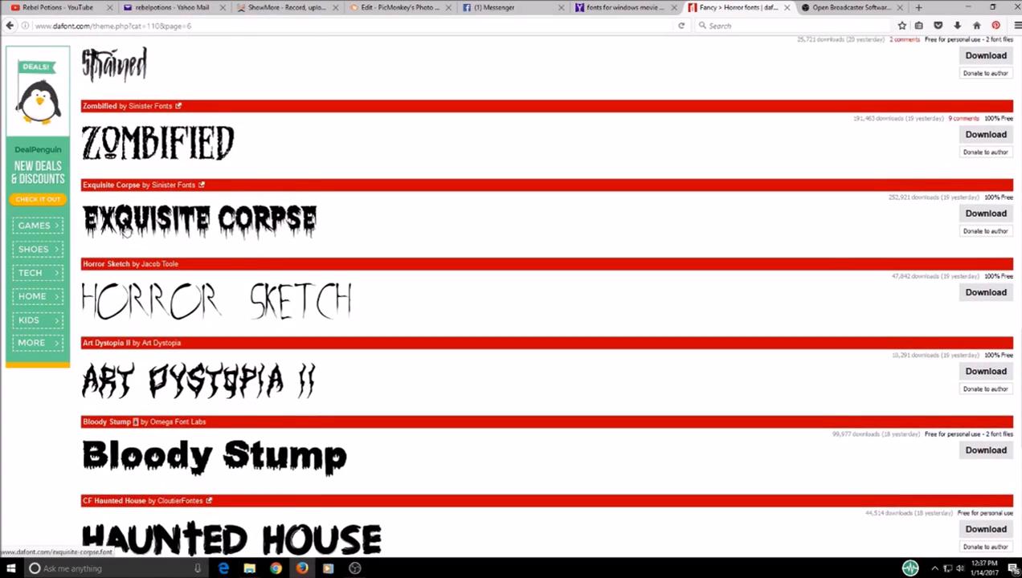
Download Exquisite Corpse as a zip with Save File and check it in the downloads panel
click(987, 212)
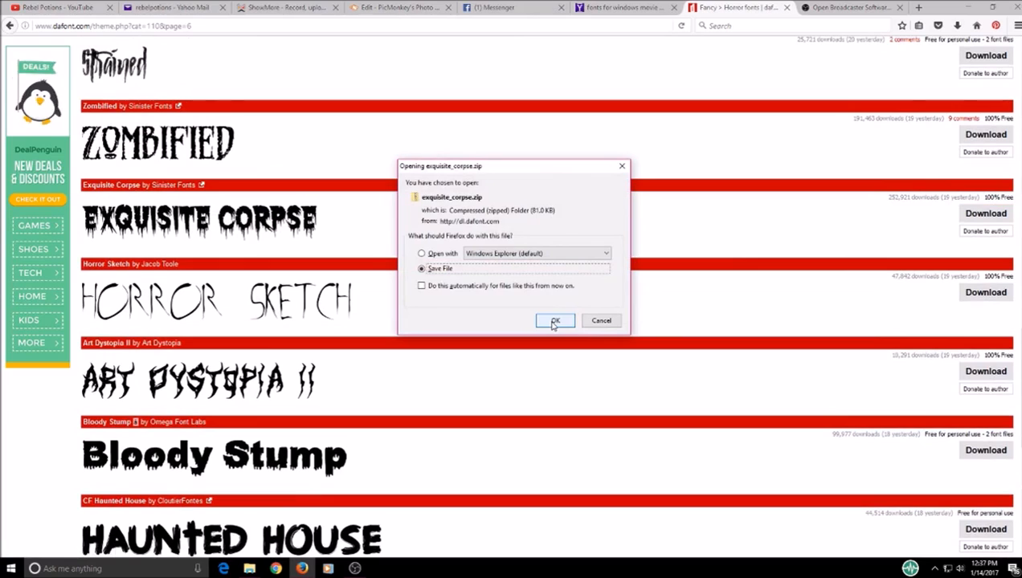
click(556, 322)
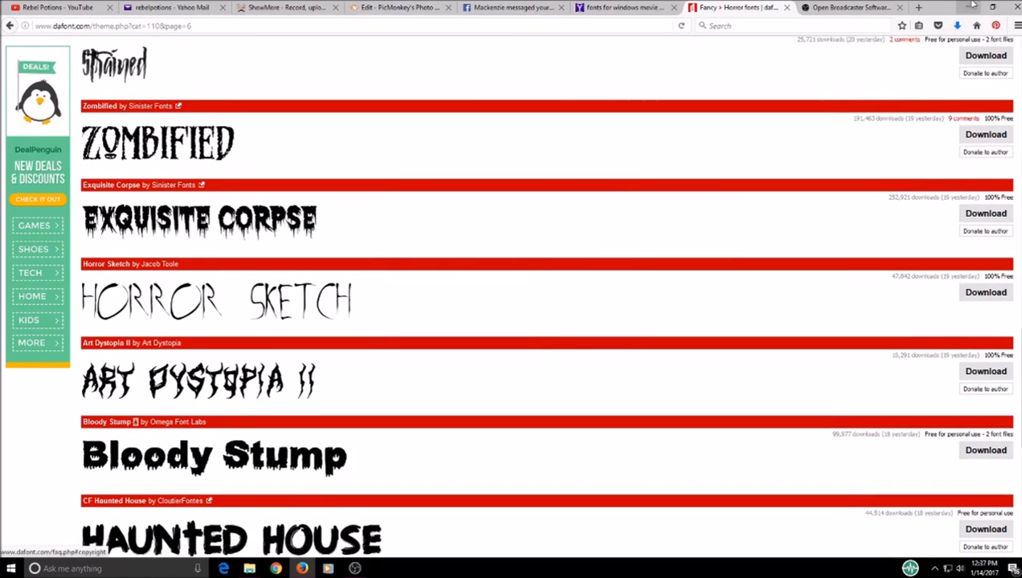
mouse_move(957, 26)
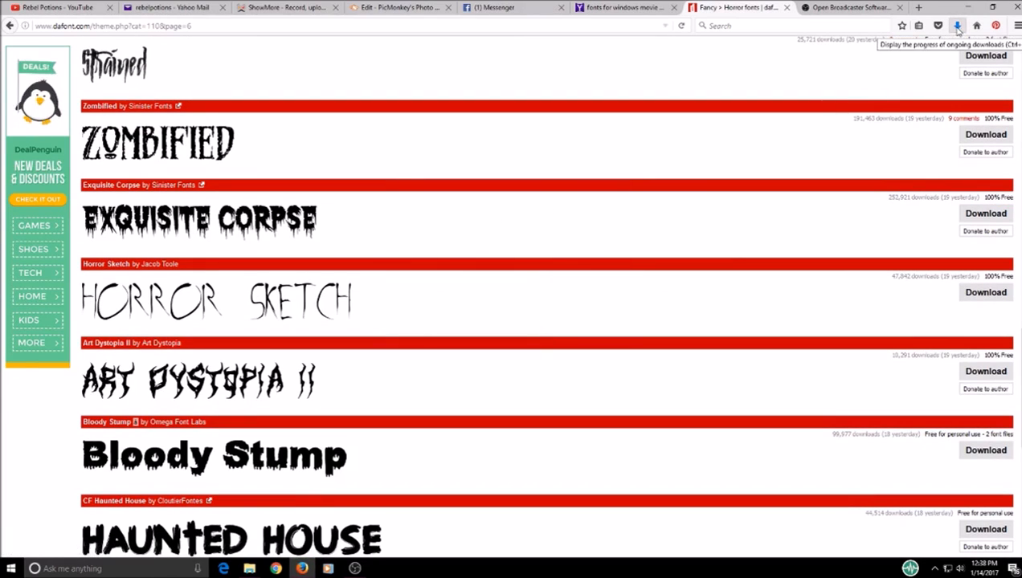
click(958, 26)
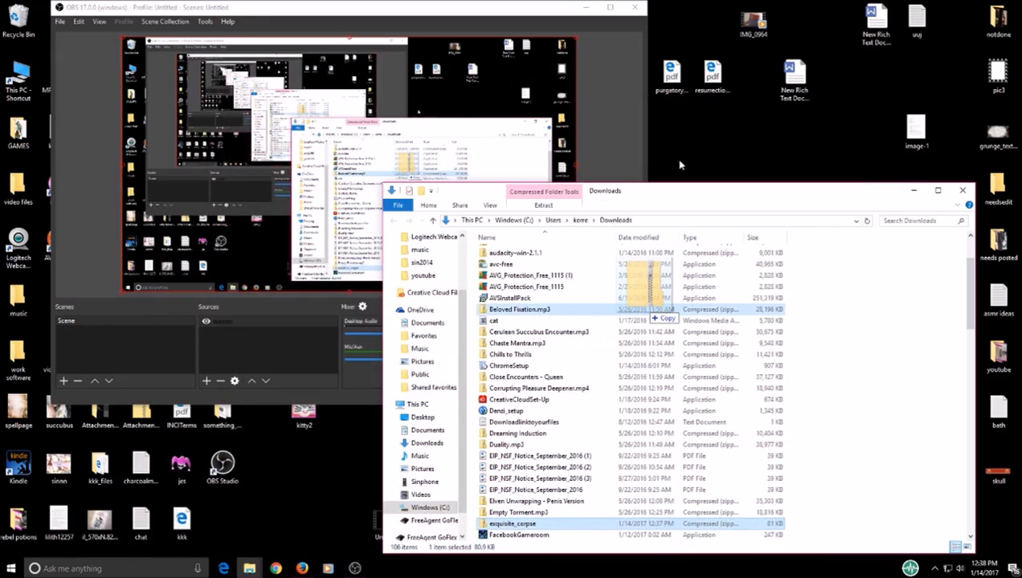
Move exquisite_corpse.zip to the desktop and start Extract All on it
drag(513, 524, 752, 136)
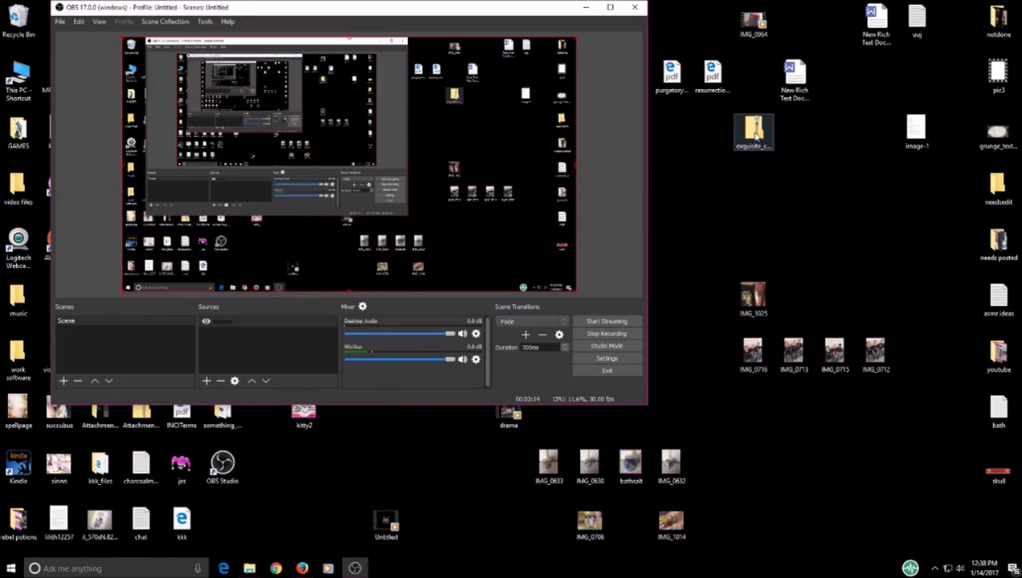
right_click(752, 132)
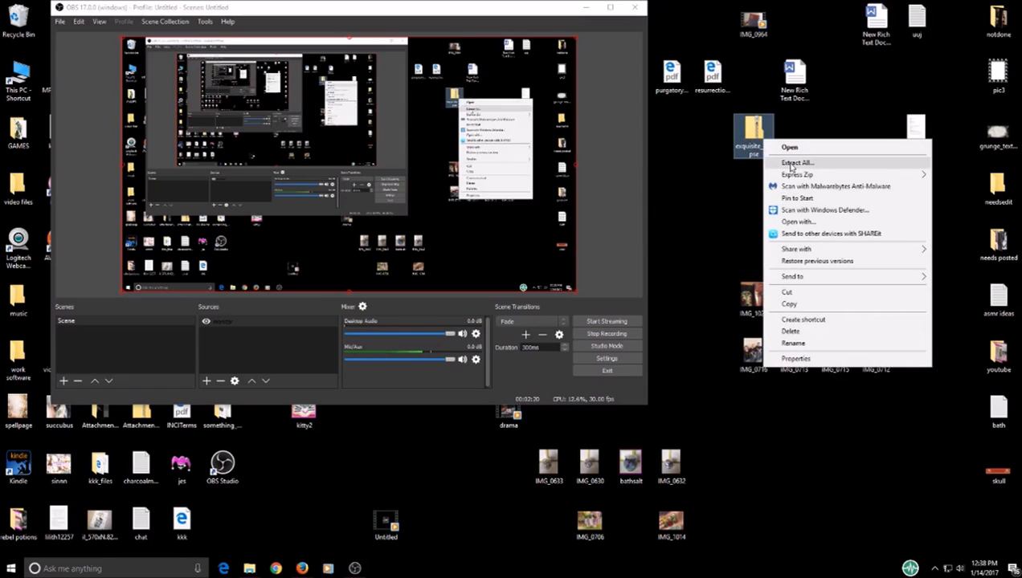
click(797, 163)
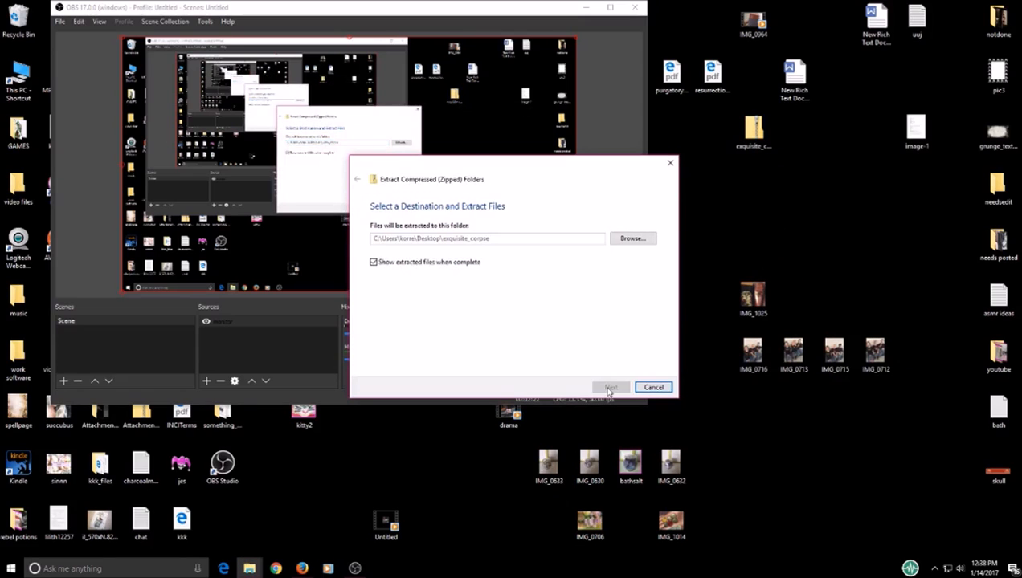
Extract the zip to a desktop folder and move the Exquisite Corpse font file onto the desktop
click(611, 388)
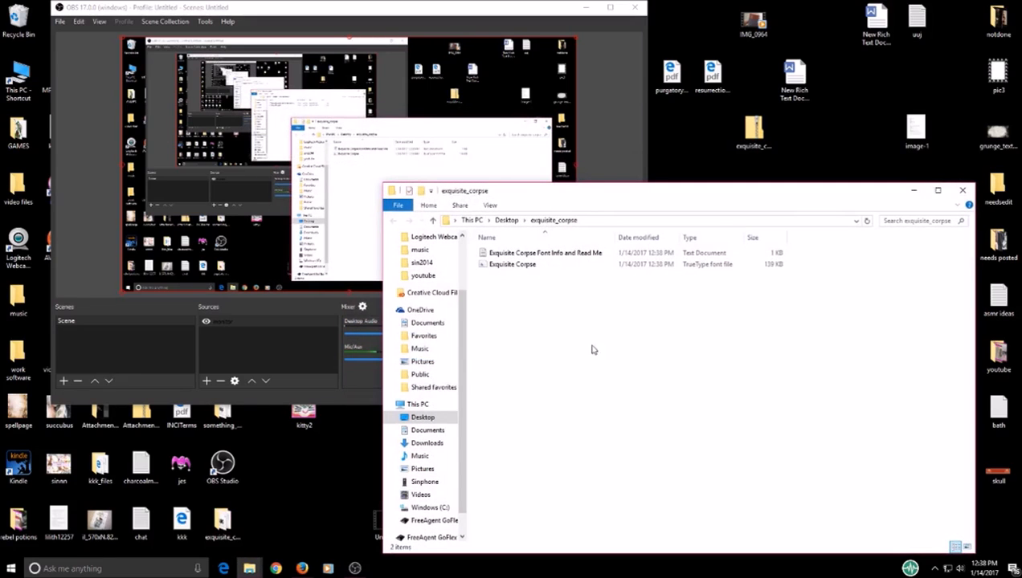
mouse_move(742, 195)
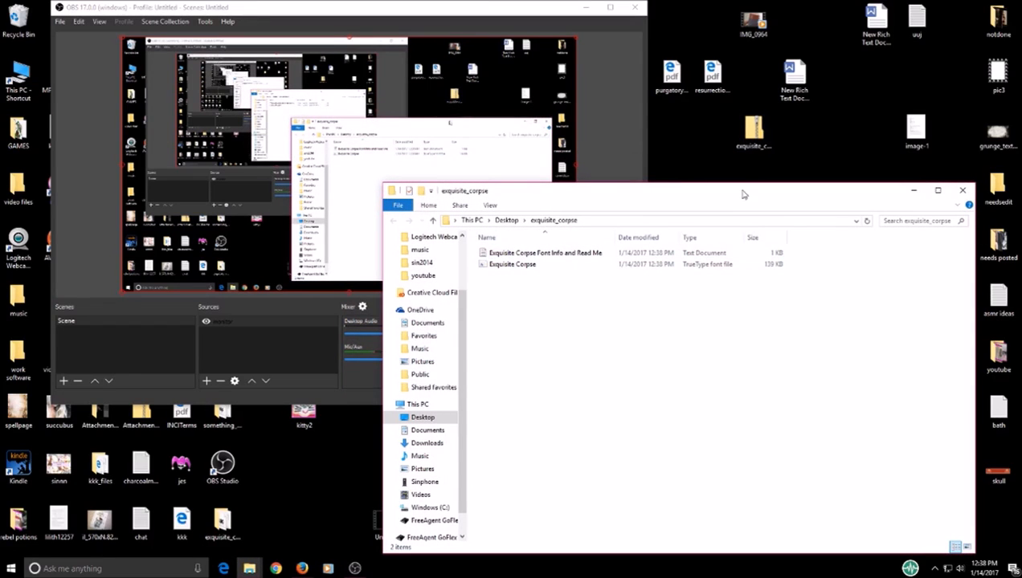
right_click(752, 129)
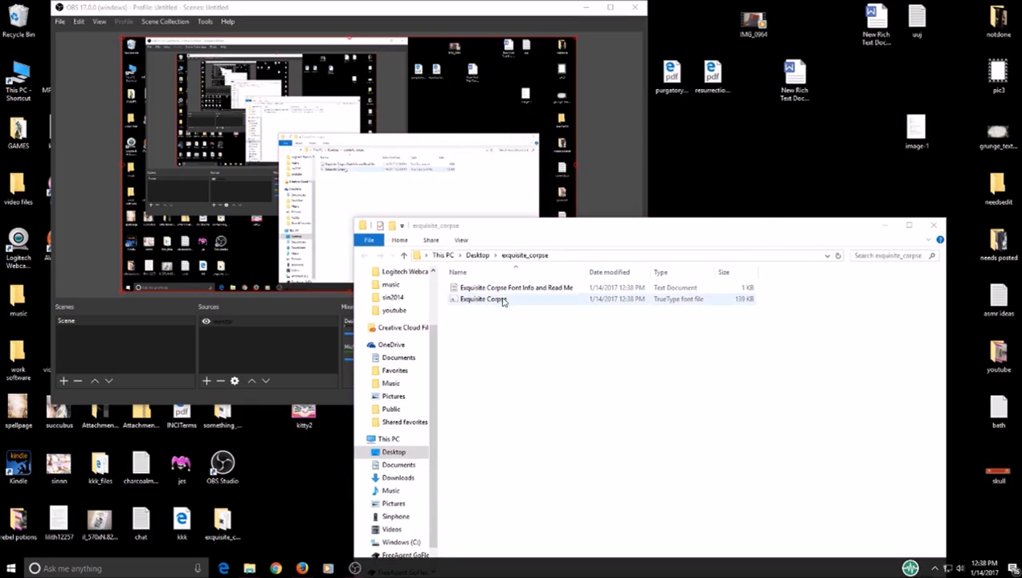
drag(482, 299, 722, 149)
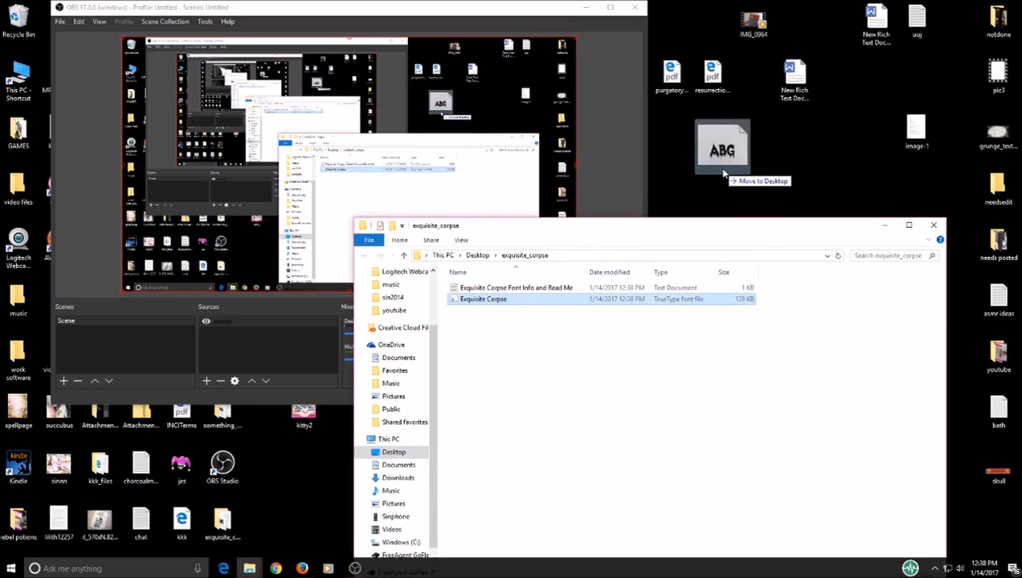
drag(482, 299, 713, 136)
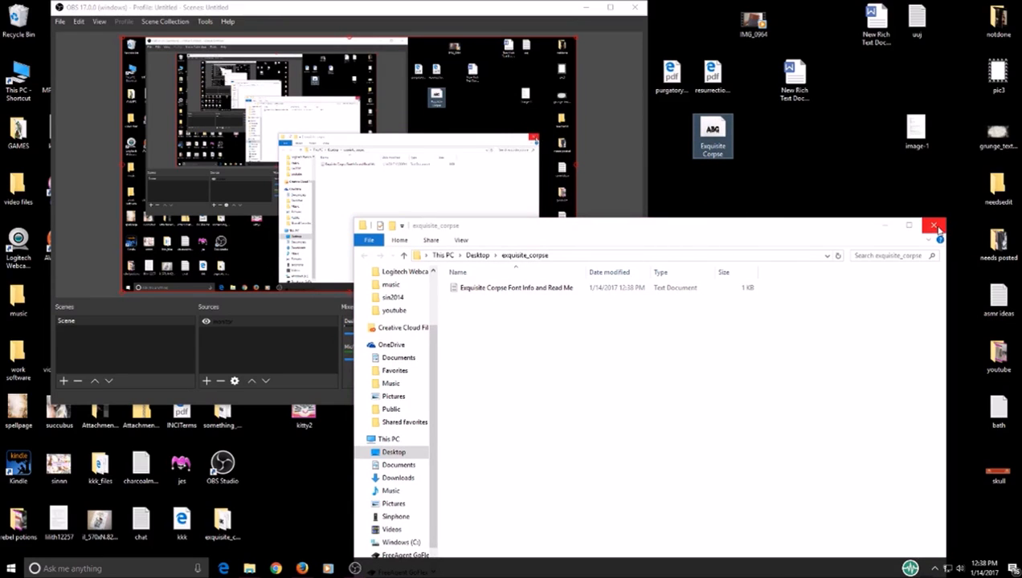
click(935, 225)
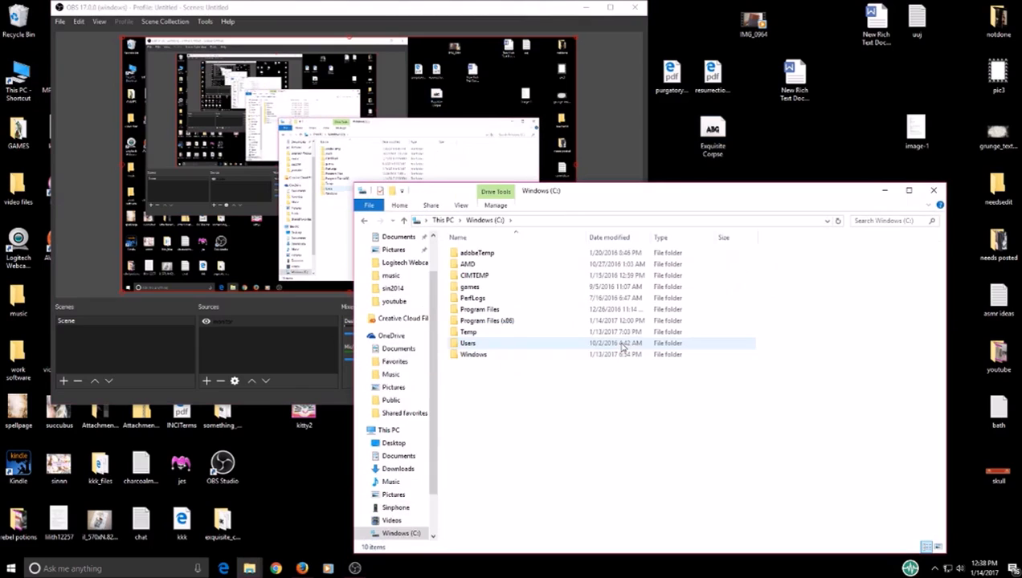
Browse into C:\Windows\Fonts to install the font there
click(472, 355)
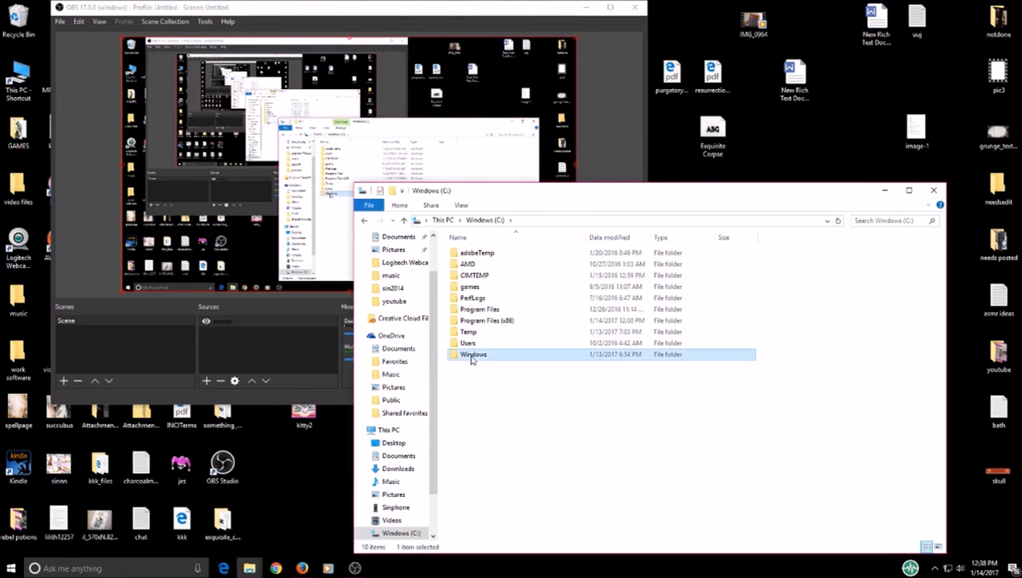
double_click(472, 355)
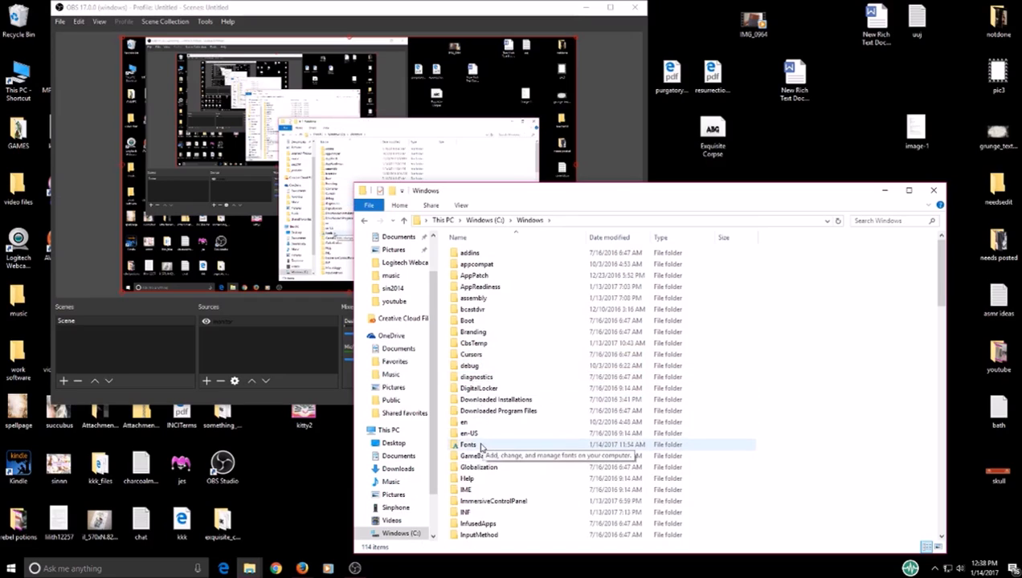
double_click(470, 444)
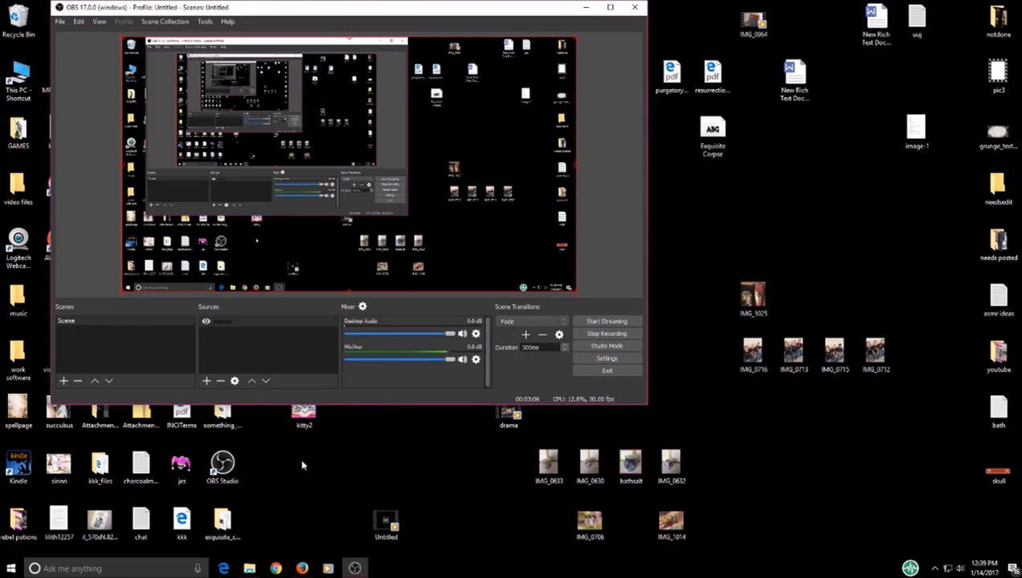
Launch Movie Maker from Start and set the title text to the new horror font
click(11, 569)
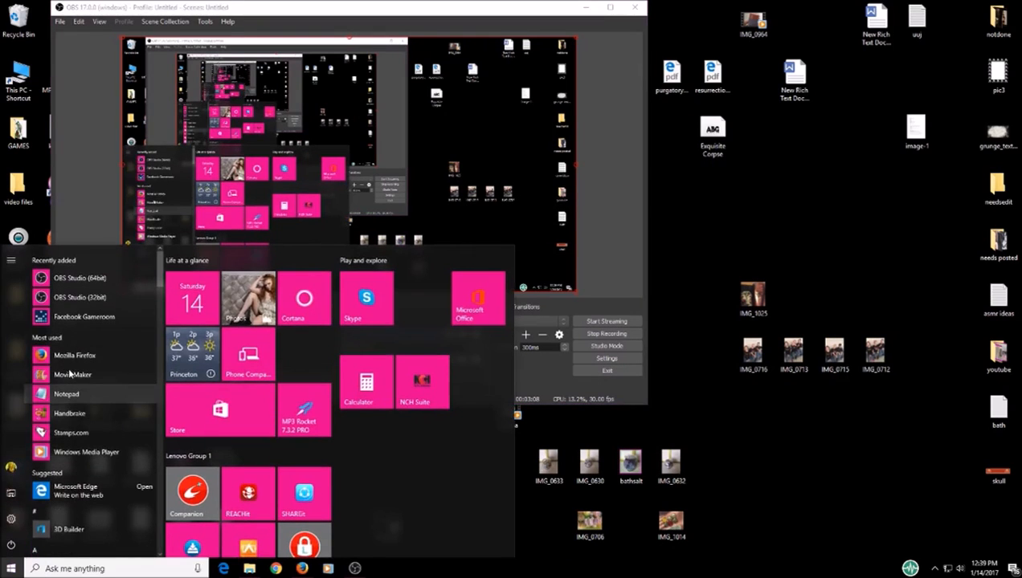
click(73, 374)
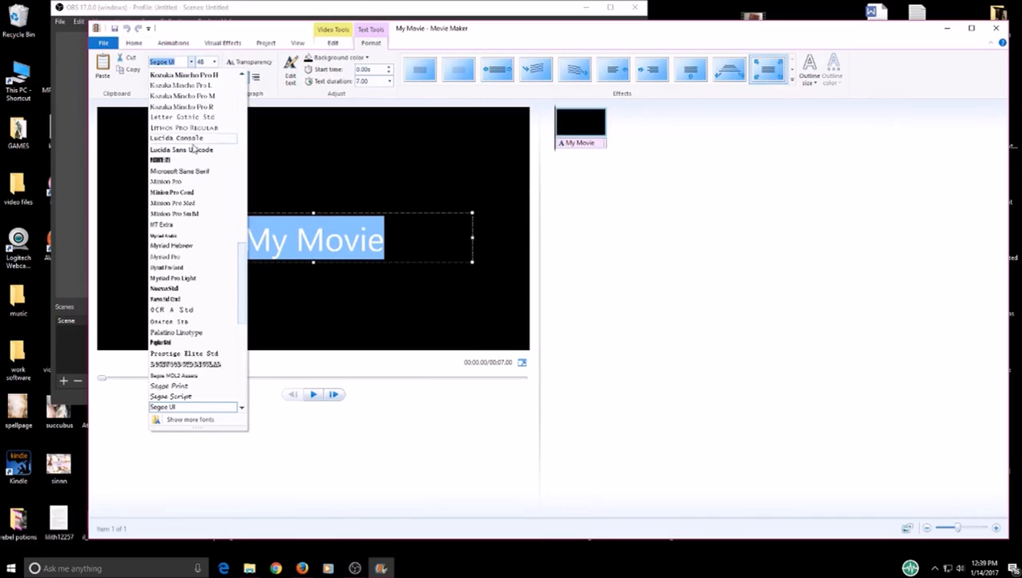
mouse_move(180, 149)
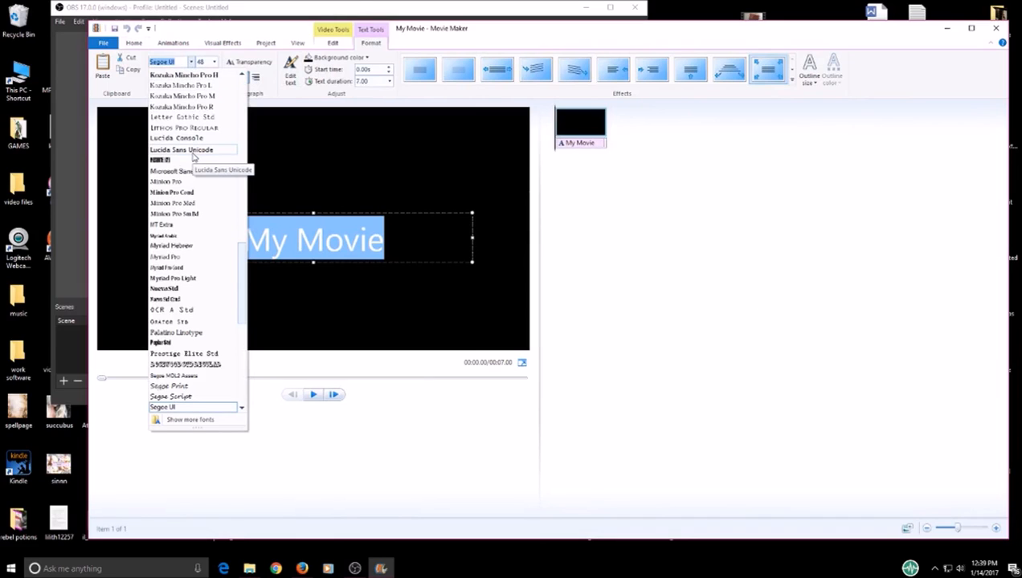
scroll(down, 3)
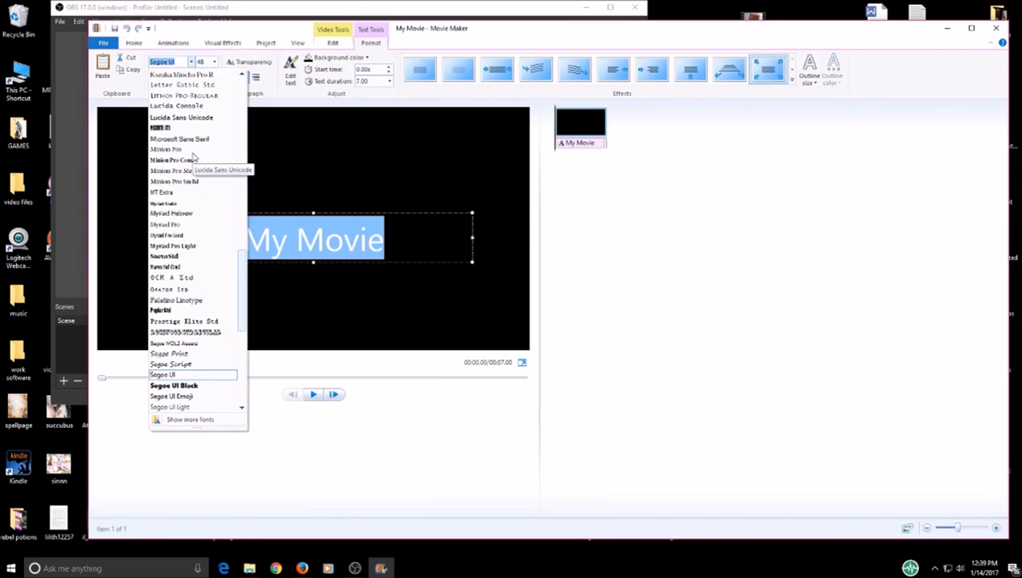
scroll(down, 3)
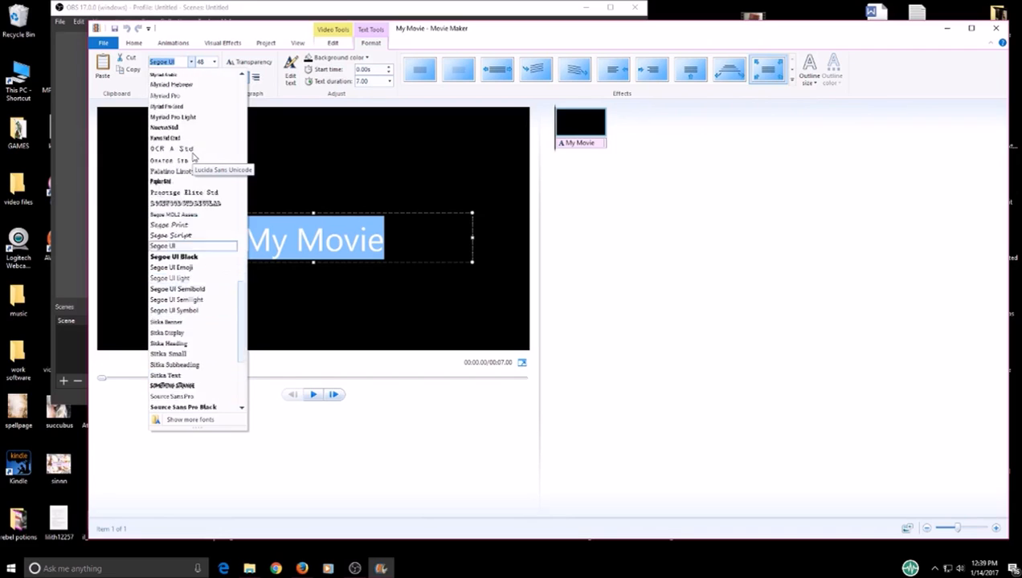
scroll(down, 3)
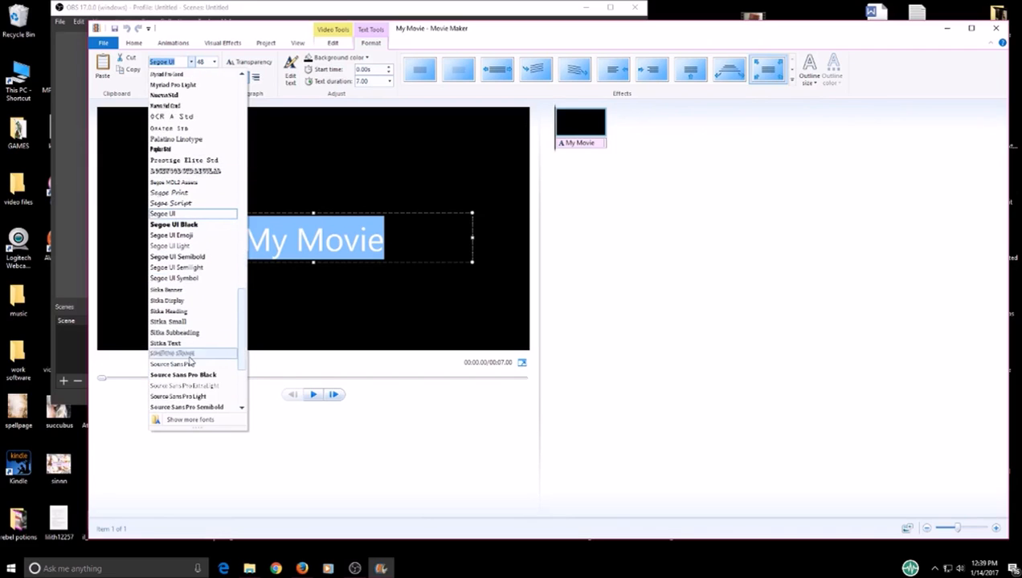
click(172, 353)
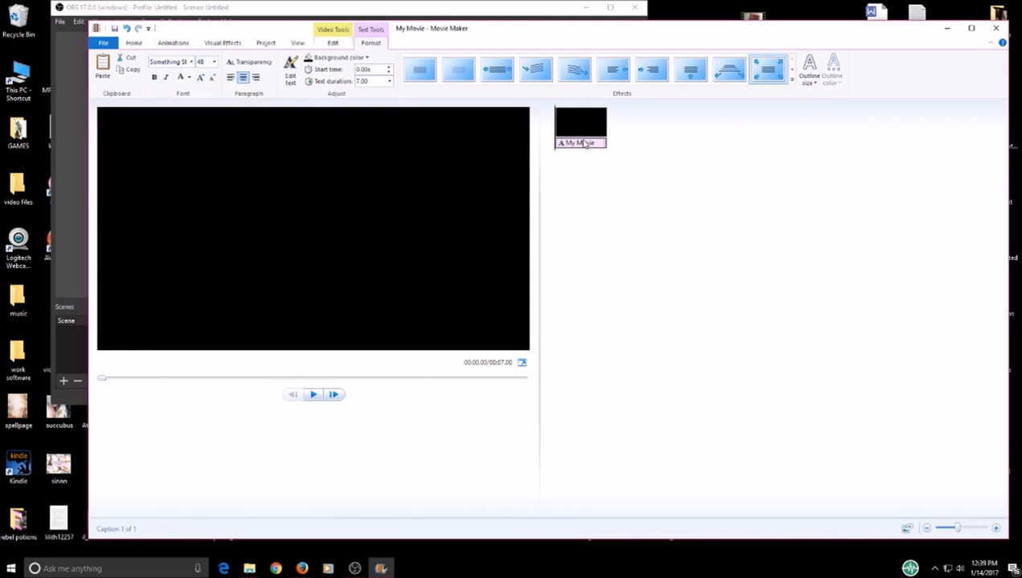
mouse_move(580, 143)
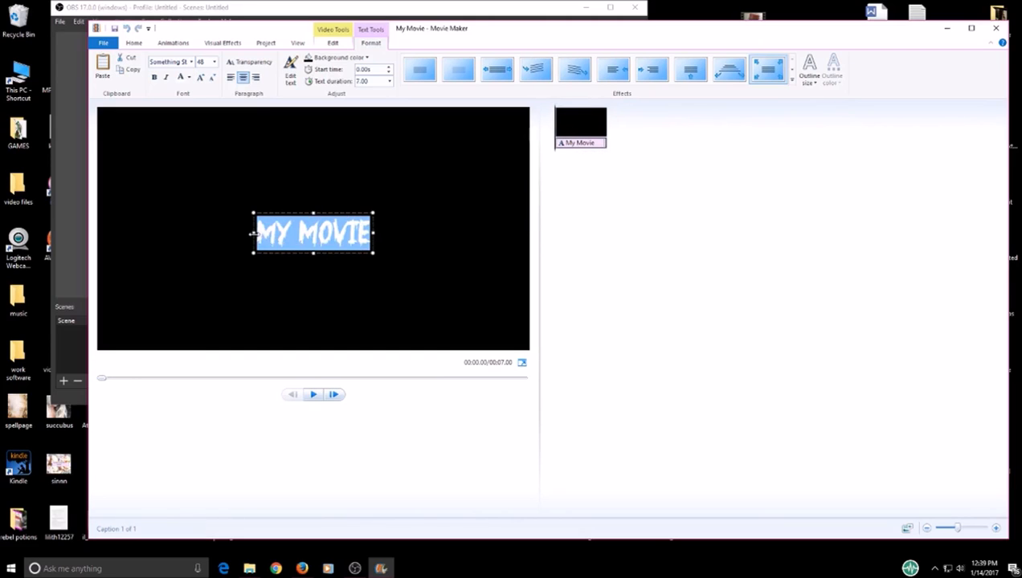
Retype the title as REBEL POTIONS and select the whole title text
text(REBEL POTI)
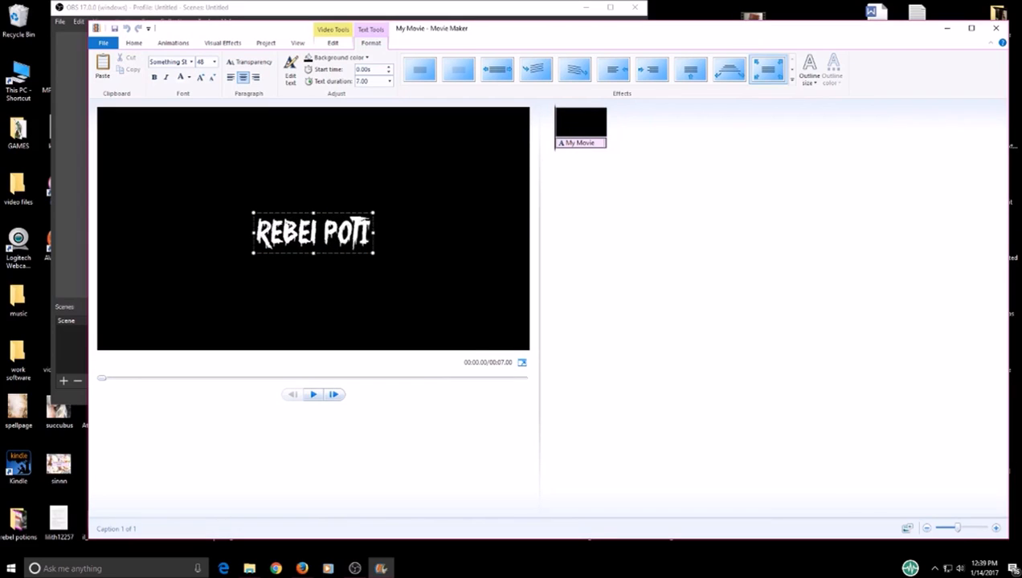
text(ONS)
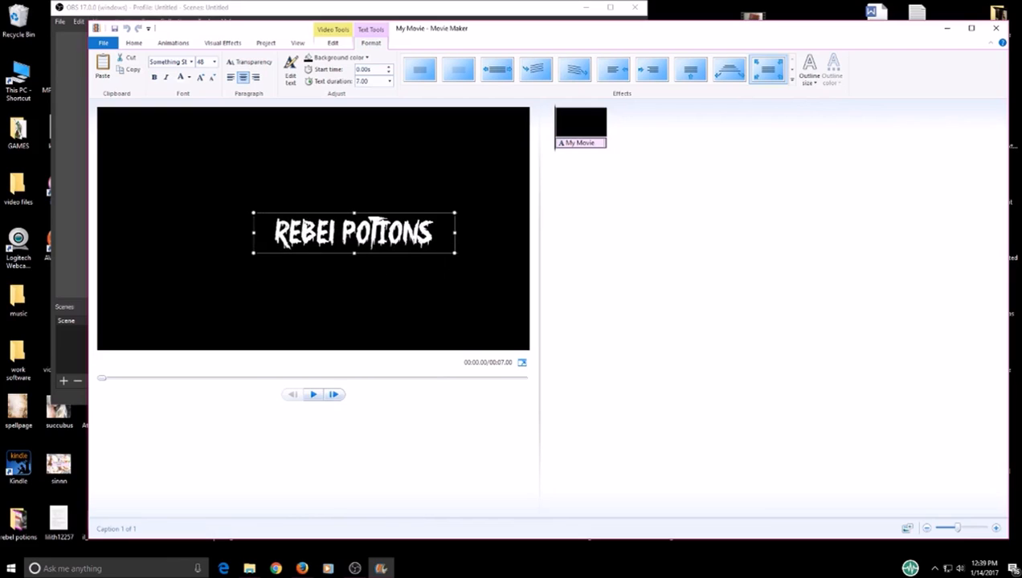
triple_click(354, 233)
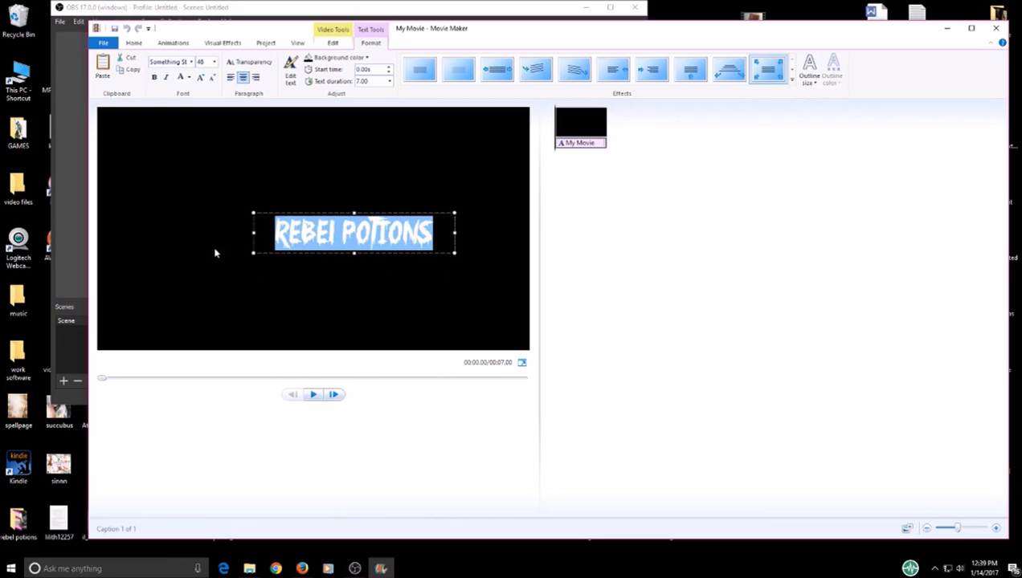
mouse_move(570, 225)
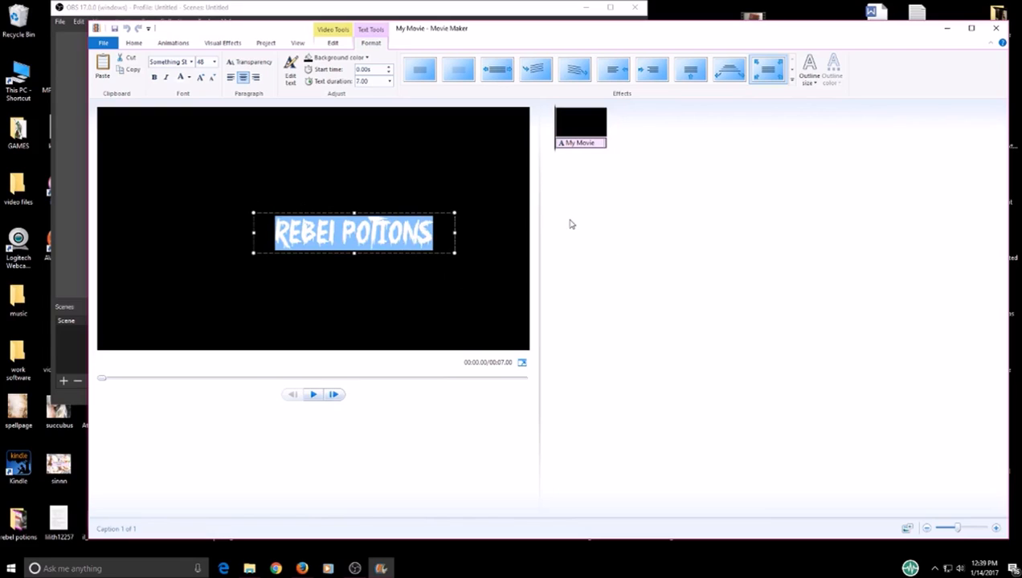
mouse_move(462, 302)
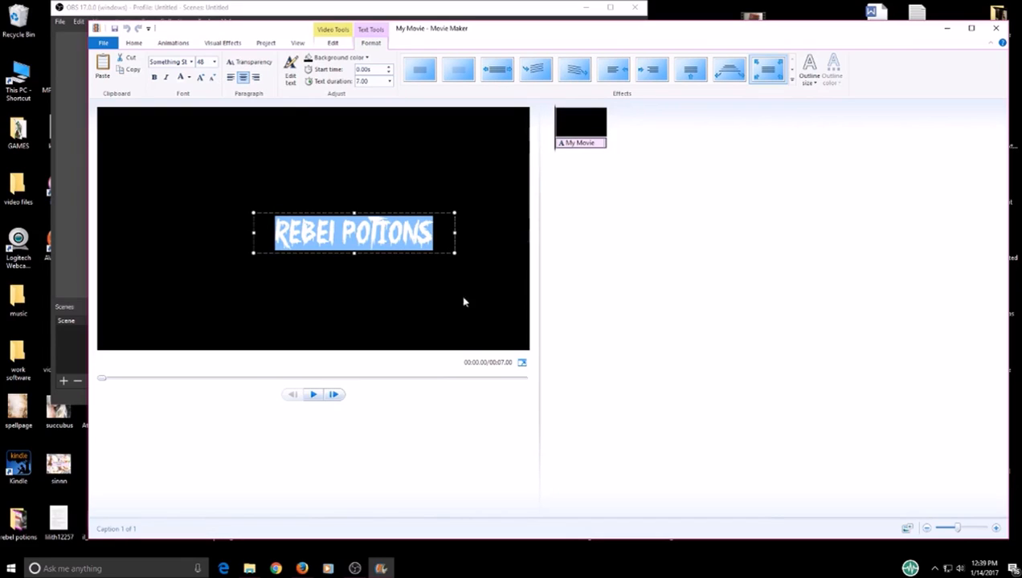
mouse_move(688, 336)
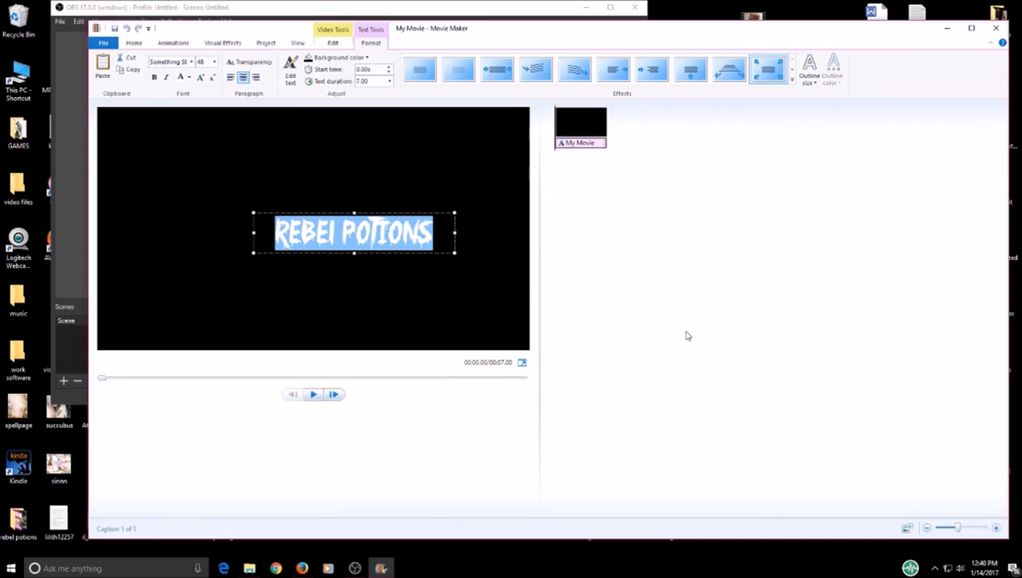
mouse_move(654, 238)
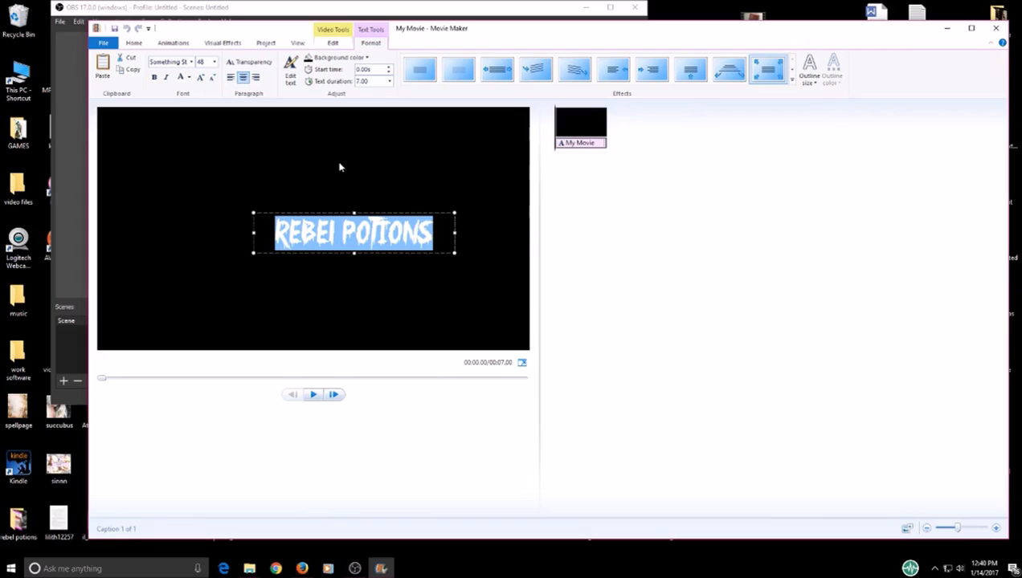
mouse_move(464, 219)
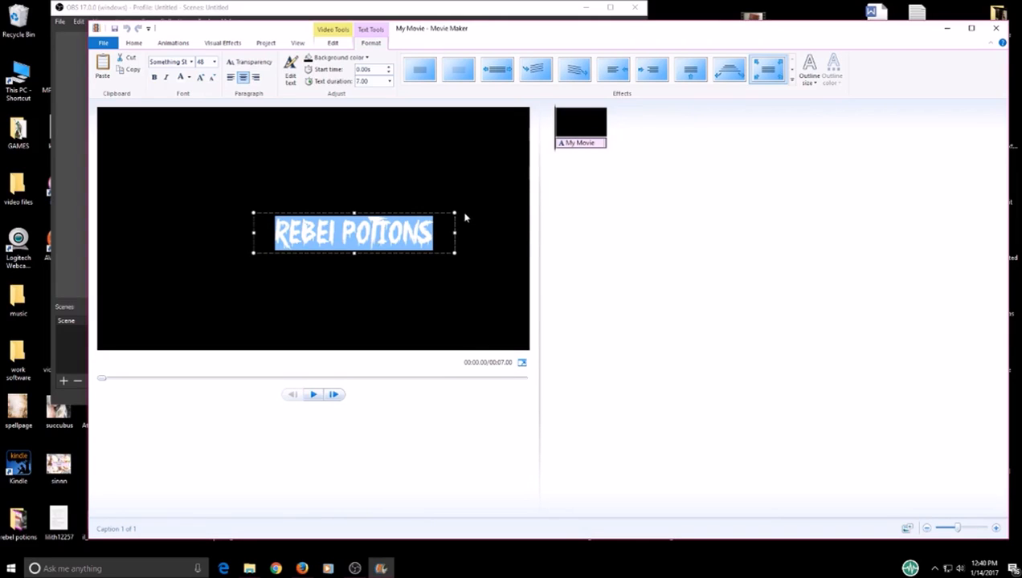
mouse_move(598, 247)
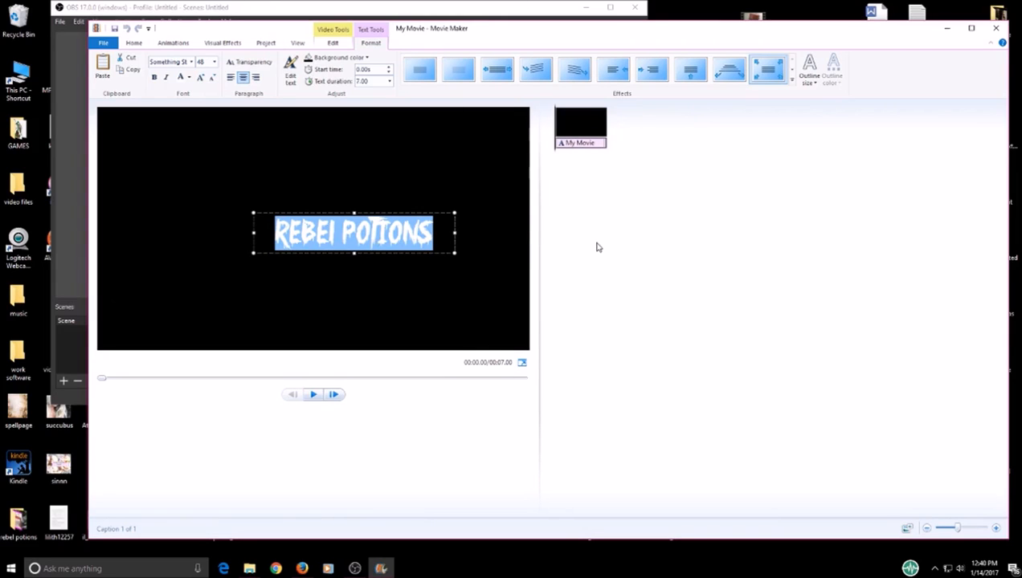
Bring the OBS Studio window in front of Movie Maker, leaving the REBEL POTIONS title as is
click(353, 569)
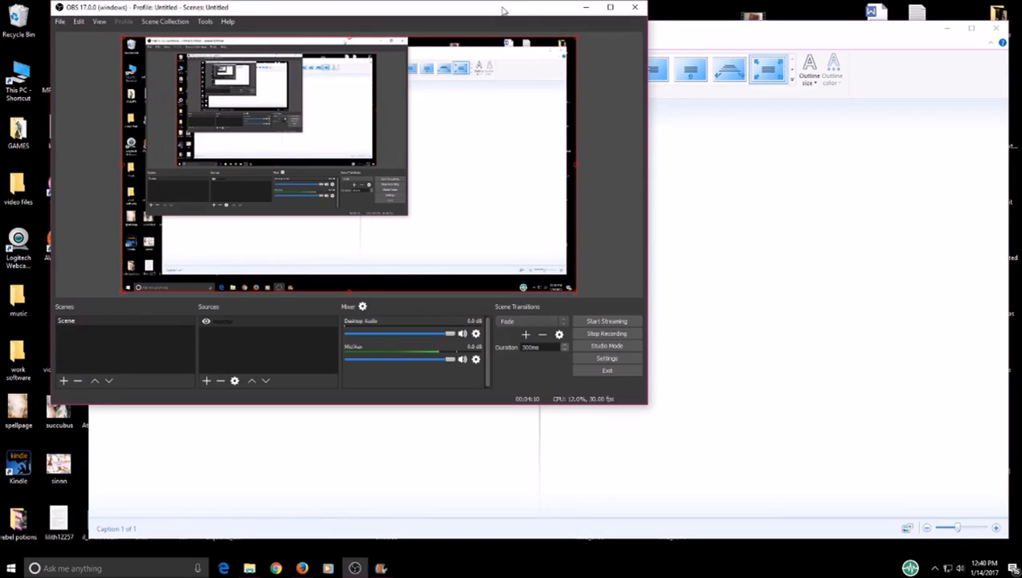
mouse_move(607, 369)
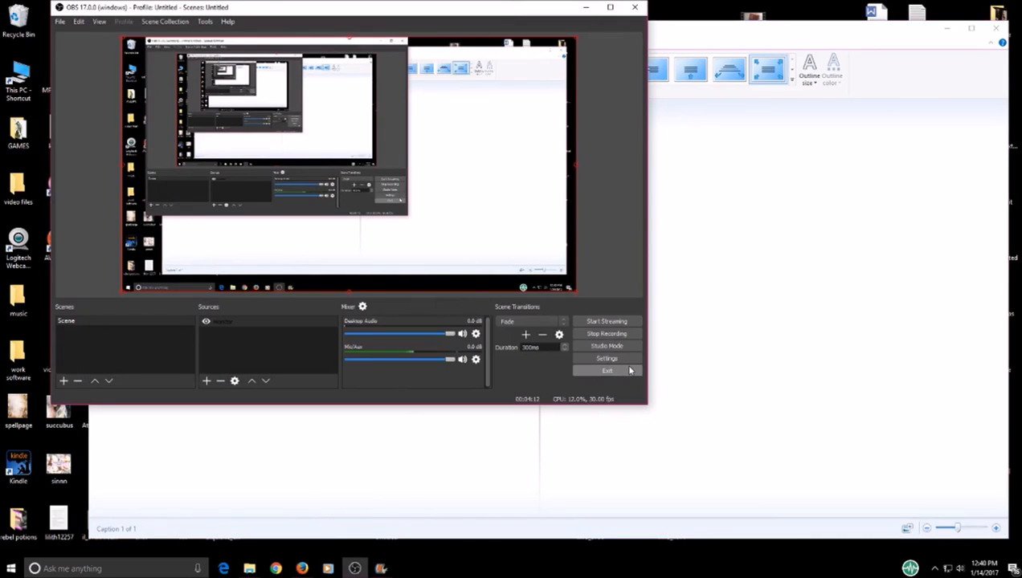